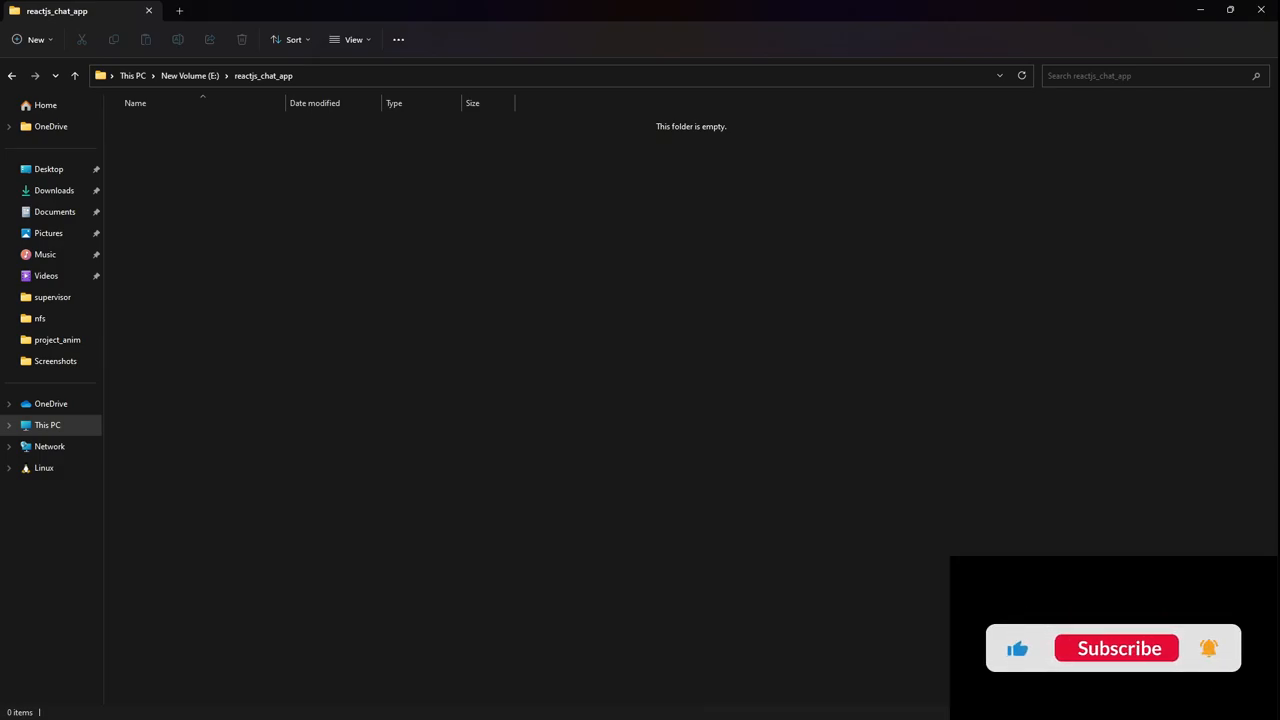
Step: Create a new folder named chat_app_backend in reactjs_chat_app
click(1113, 648)
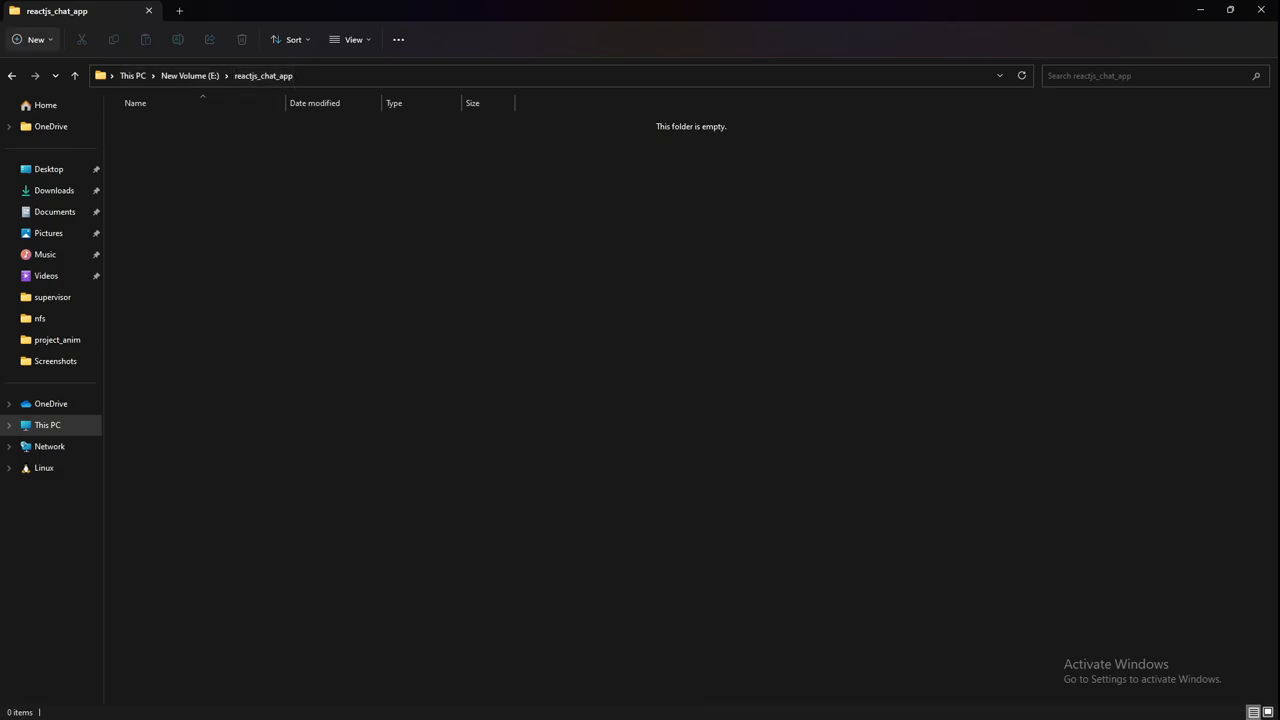
click(34, 39)
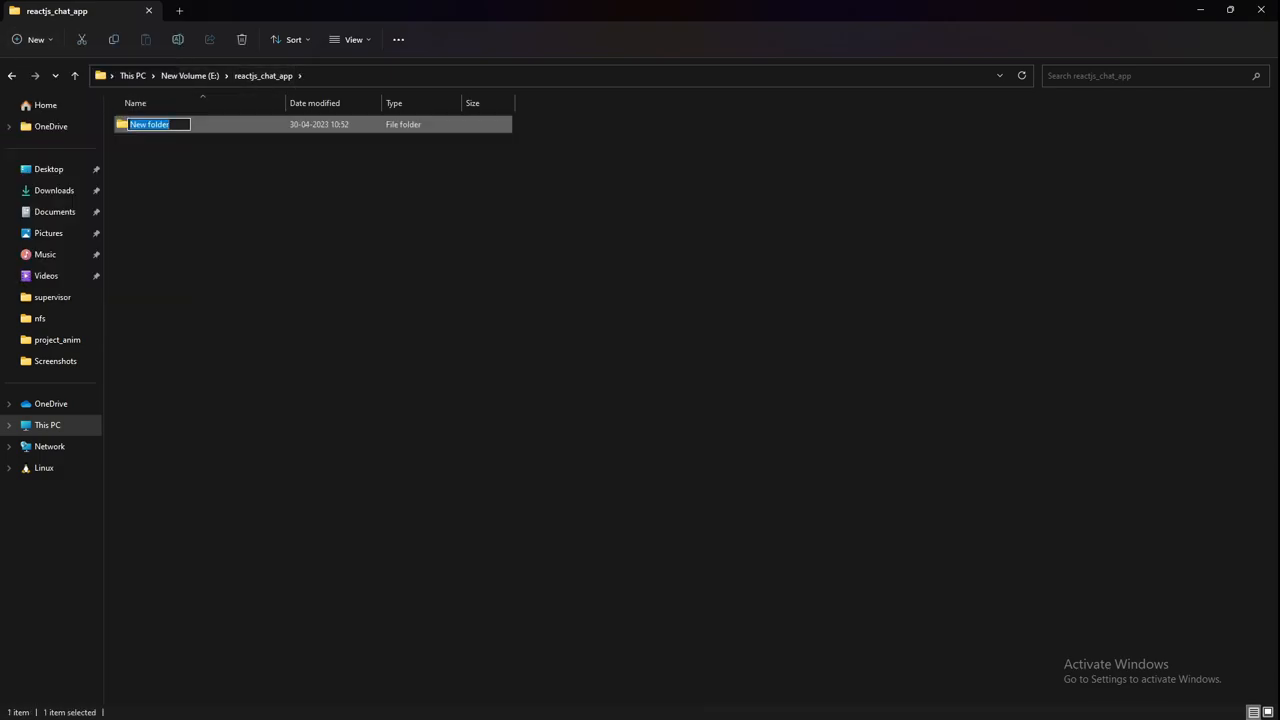
text(chat_app_backend)
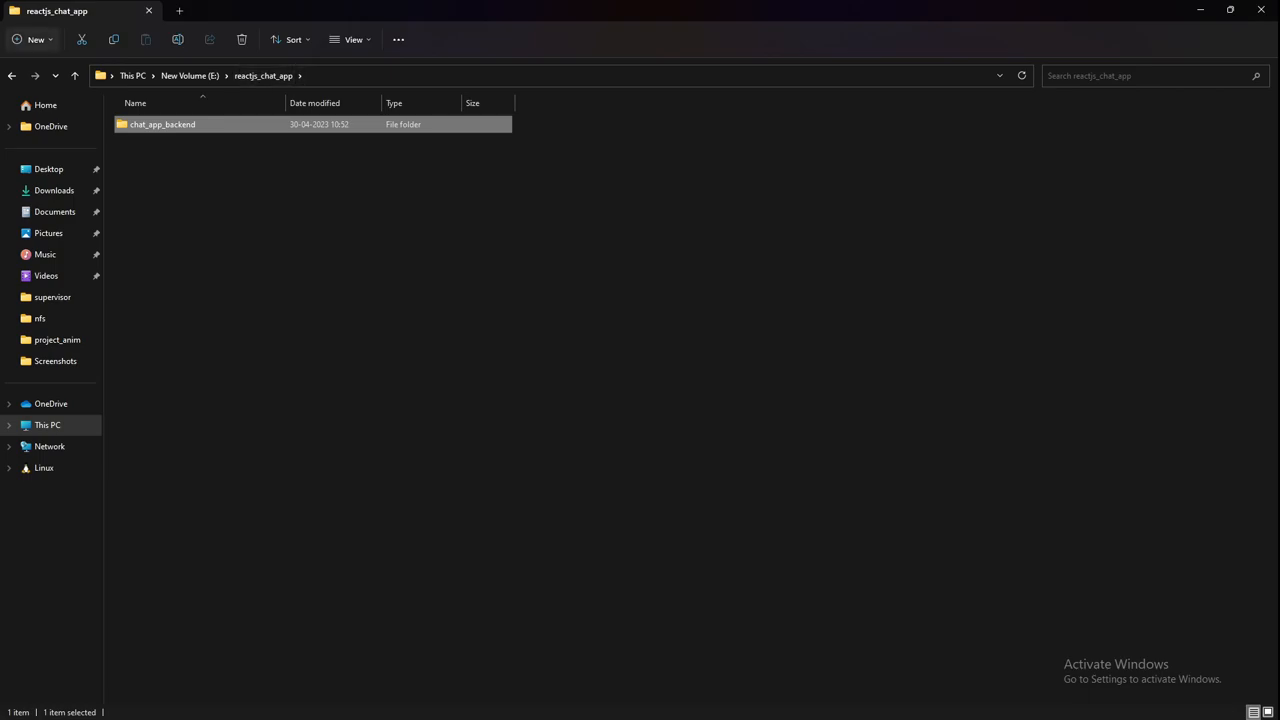
Step: Add a second folder named chat_app_frontend and select both new folders
click(34, 39)
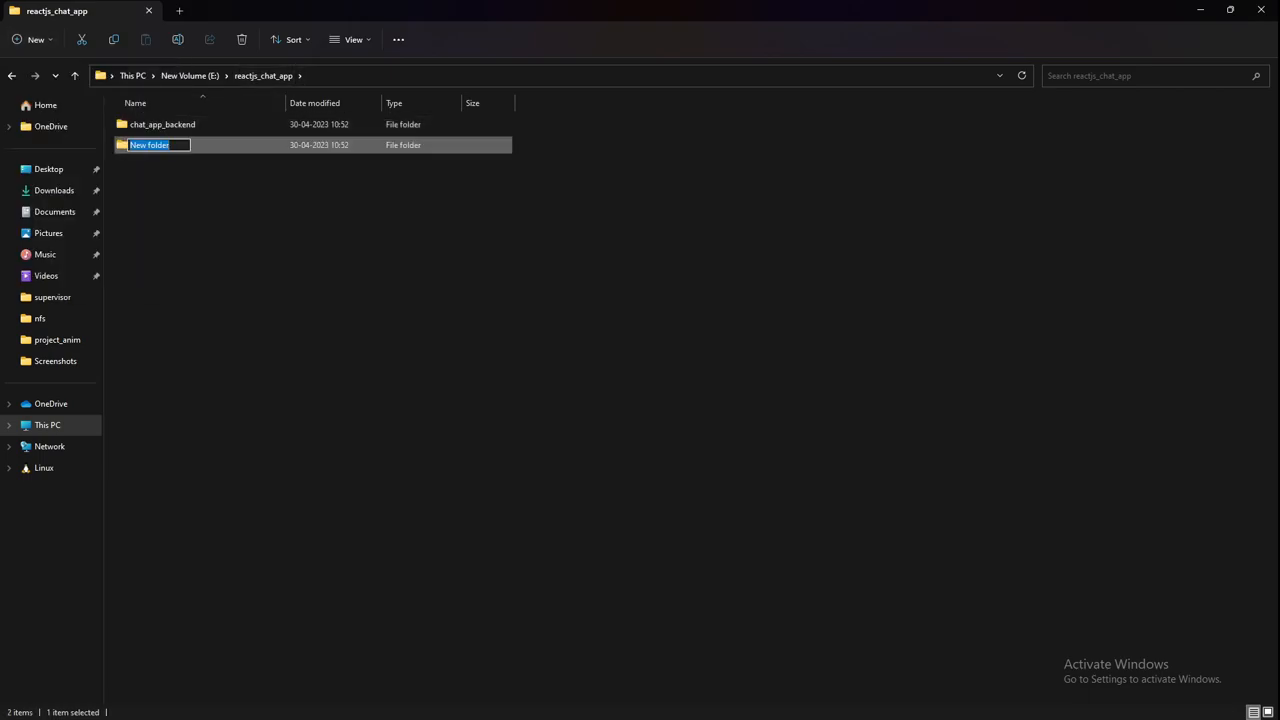
text(chat_app_frontend)
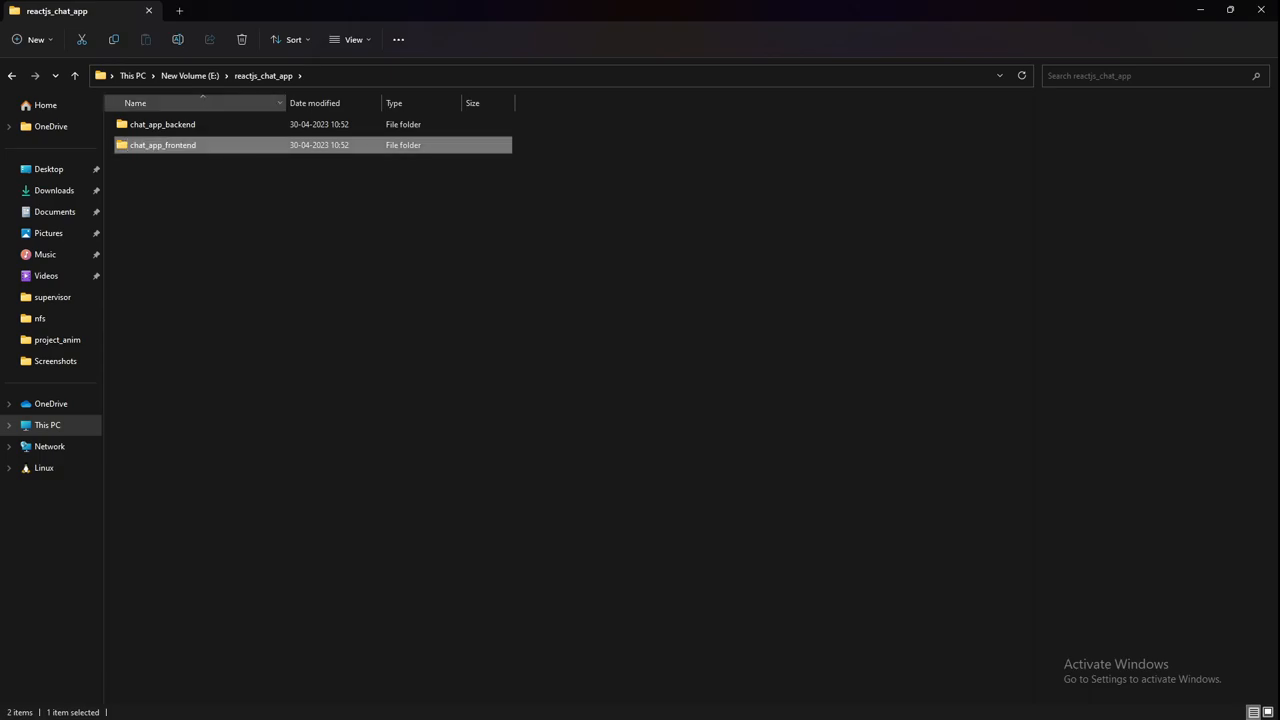
click(162, 124)
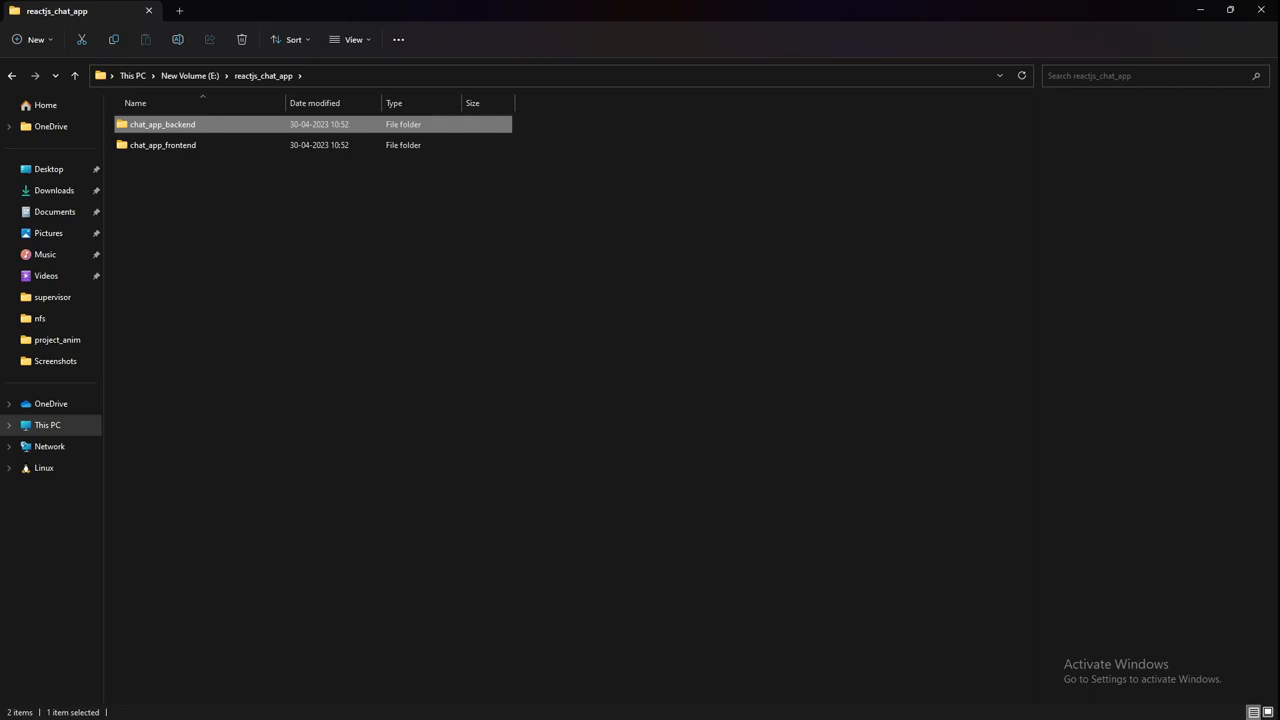
click(162, 144)
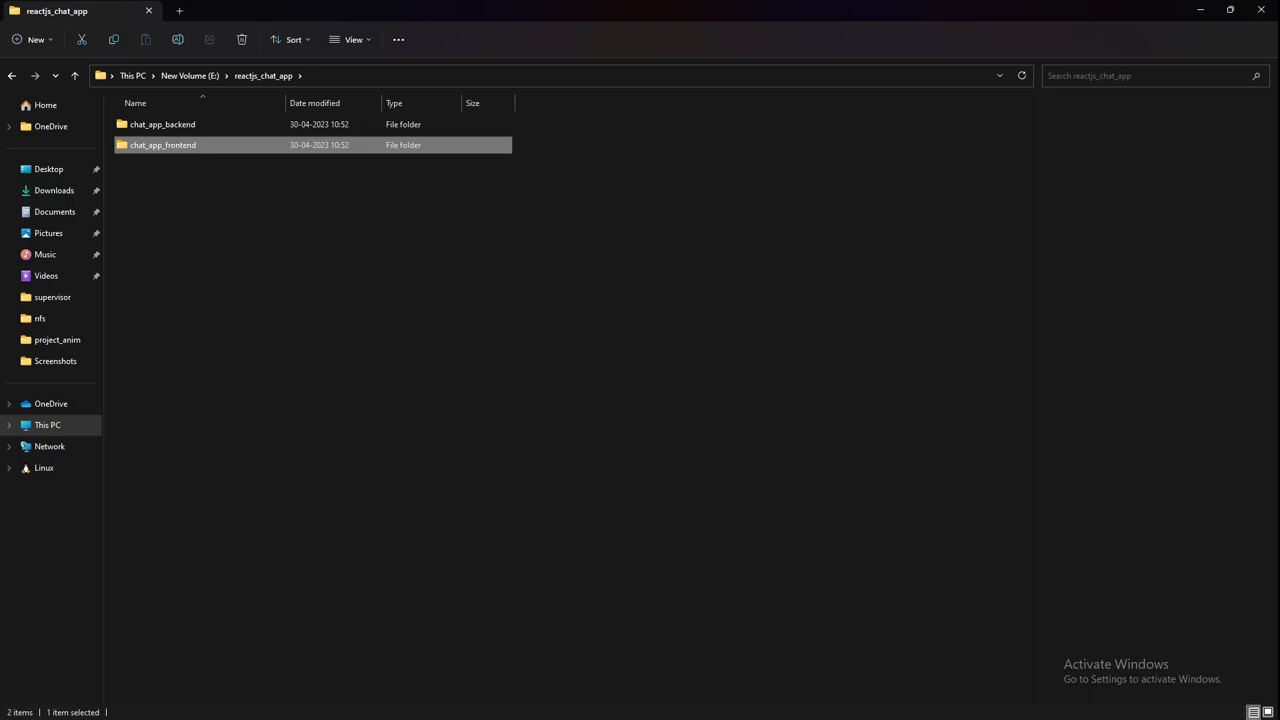
Step: From cmd in chat_app_backend, run django-admin startproject backend, then open the folder with code
double_click(162, 124)
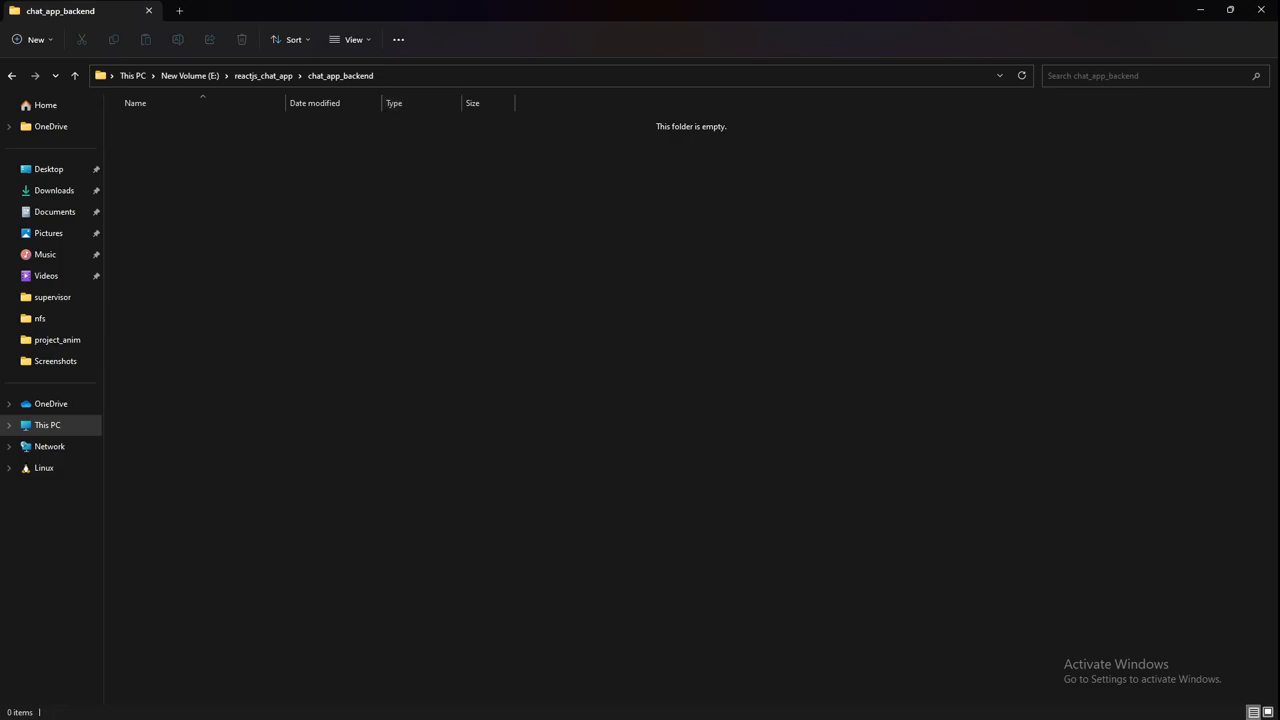
text(cmd)
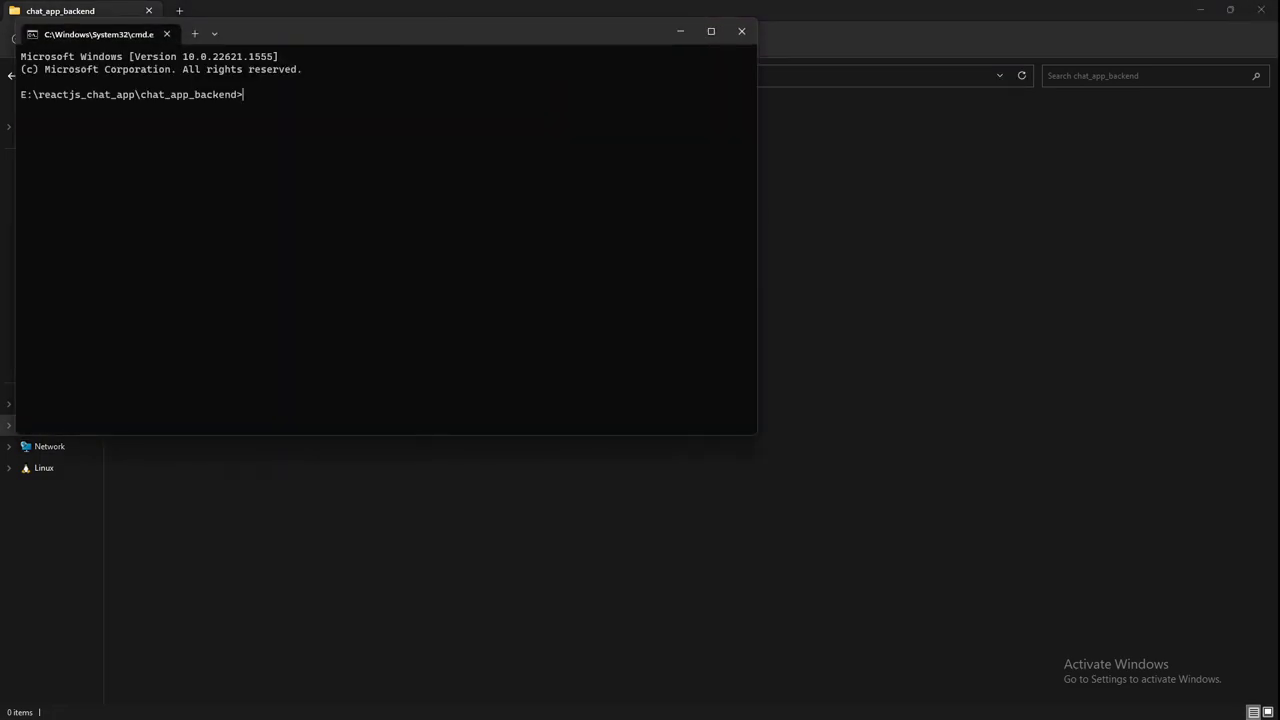
text(djang)
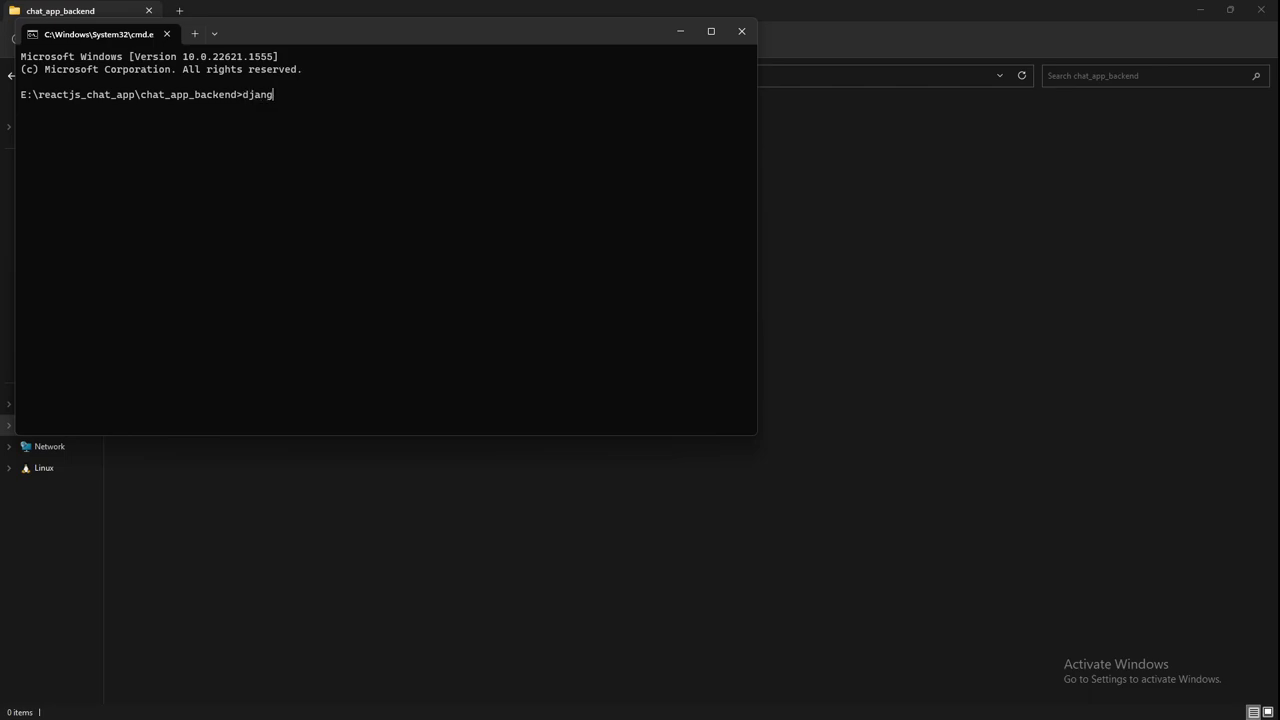
text(o-admin start)
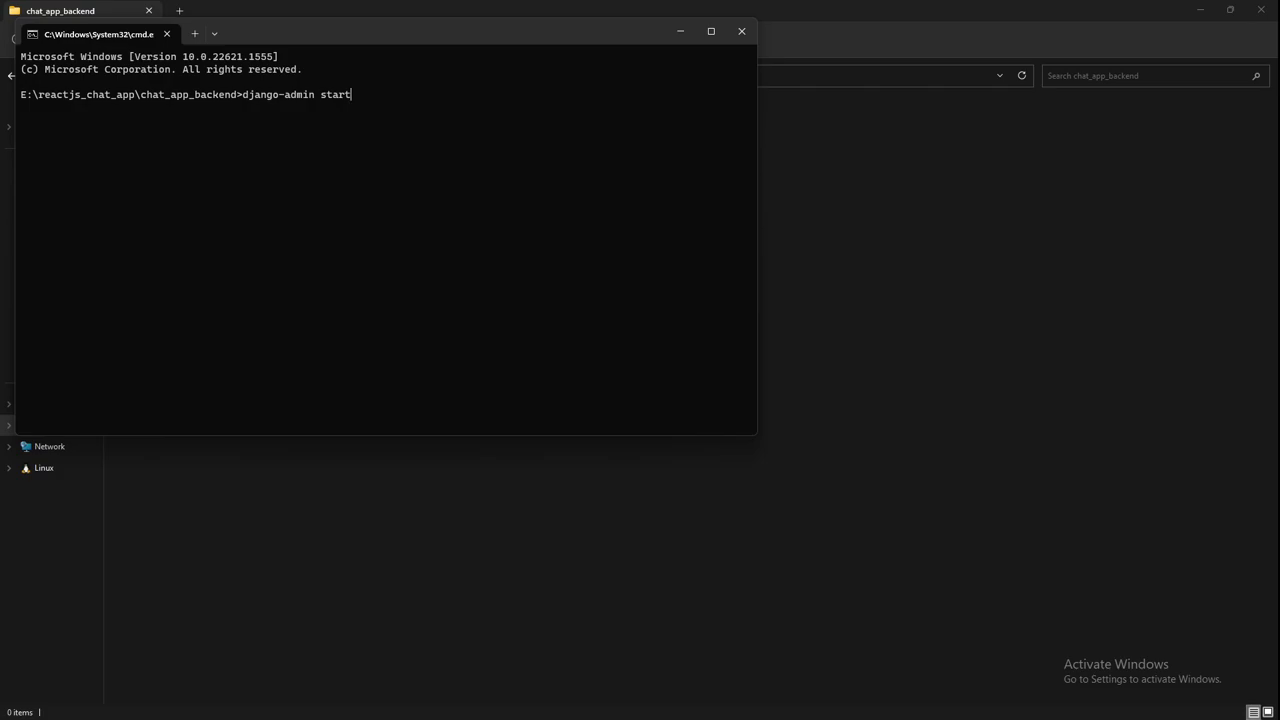
text(project)
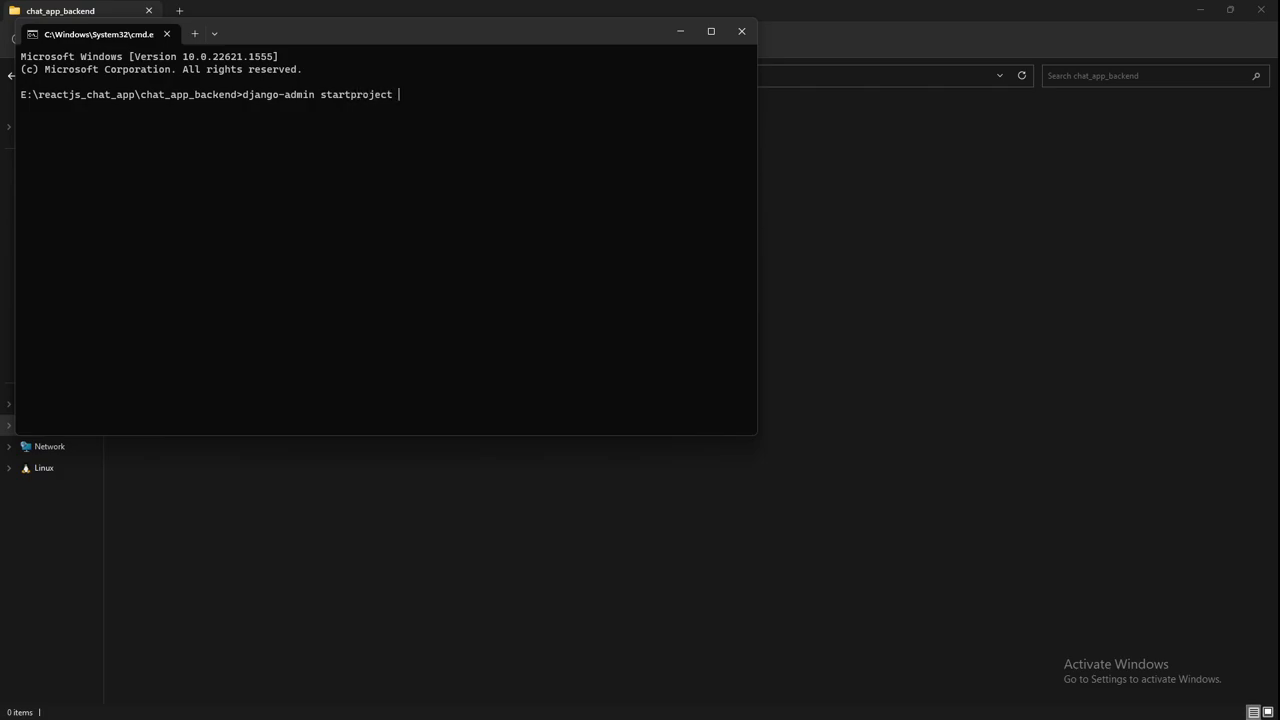
text(ch)
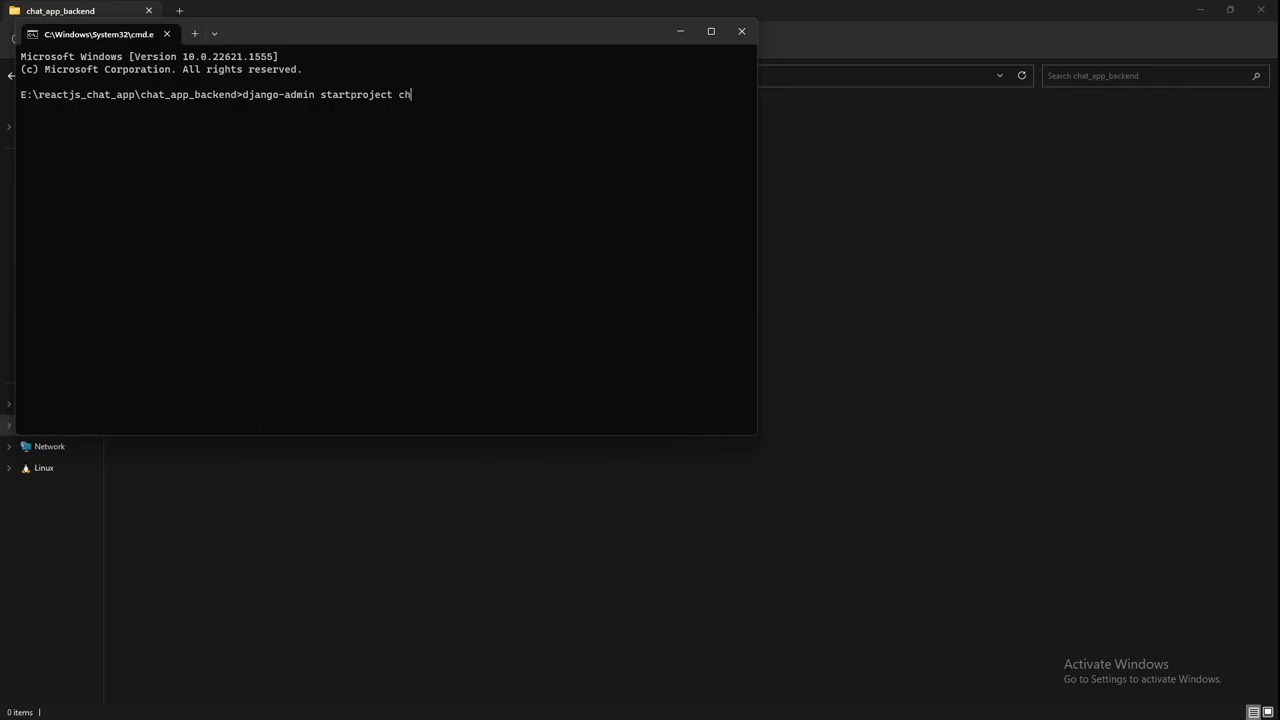
key(Backspace)
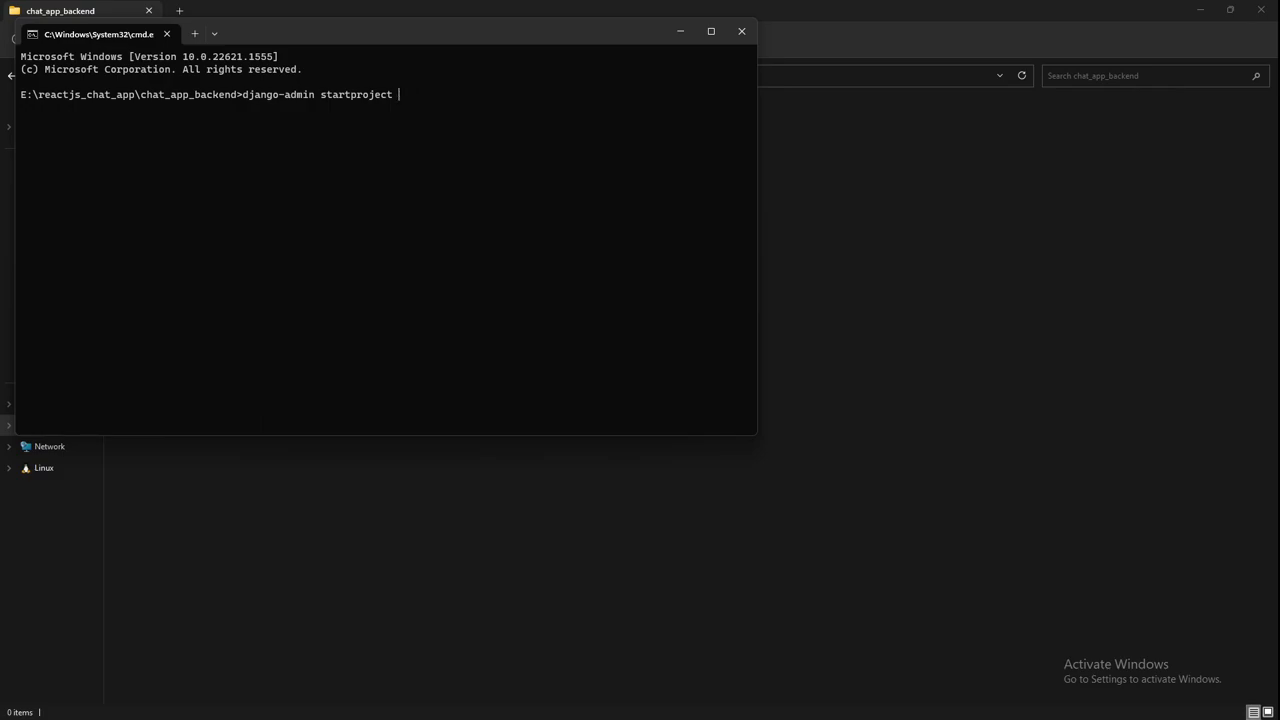
text(backend)
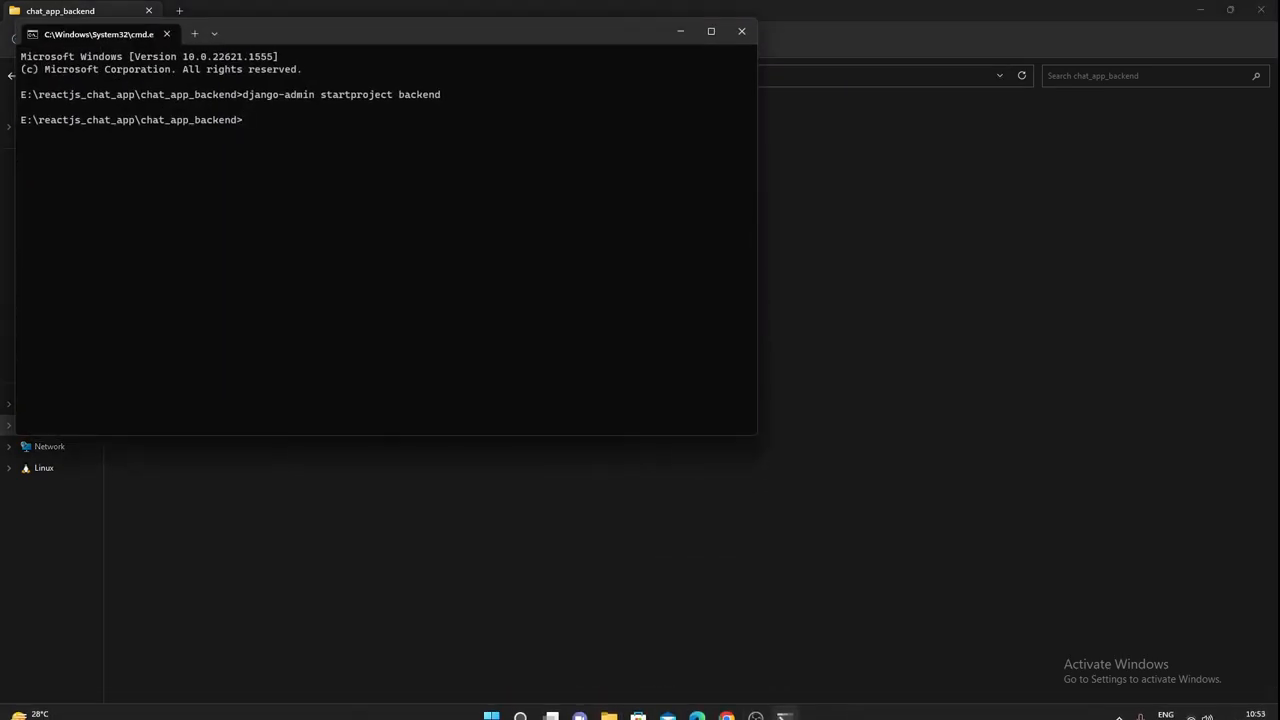
text(code .)
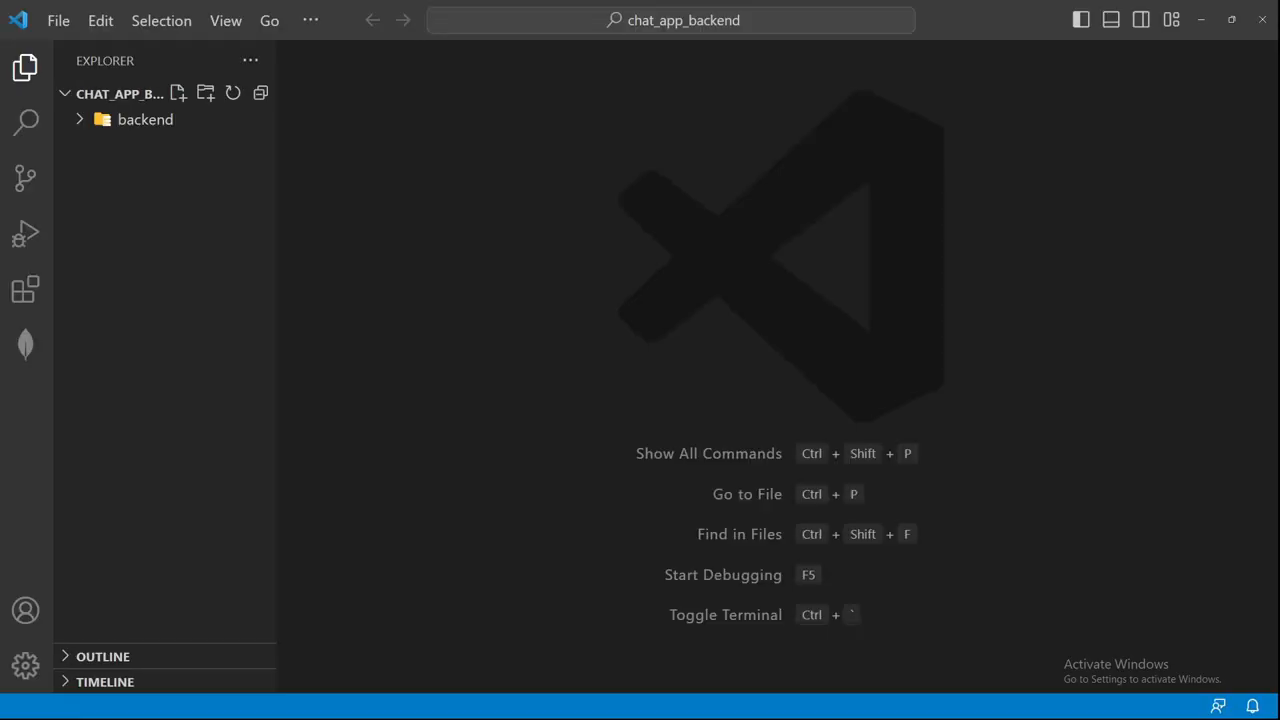
Step: Select the backend project folder in the VS Code explorer
click(146, 119)
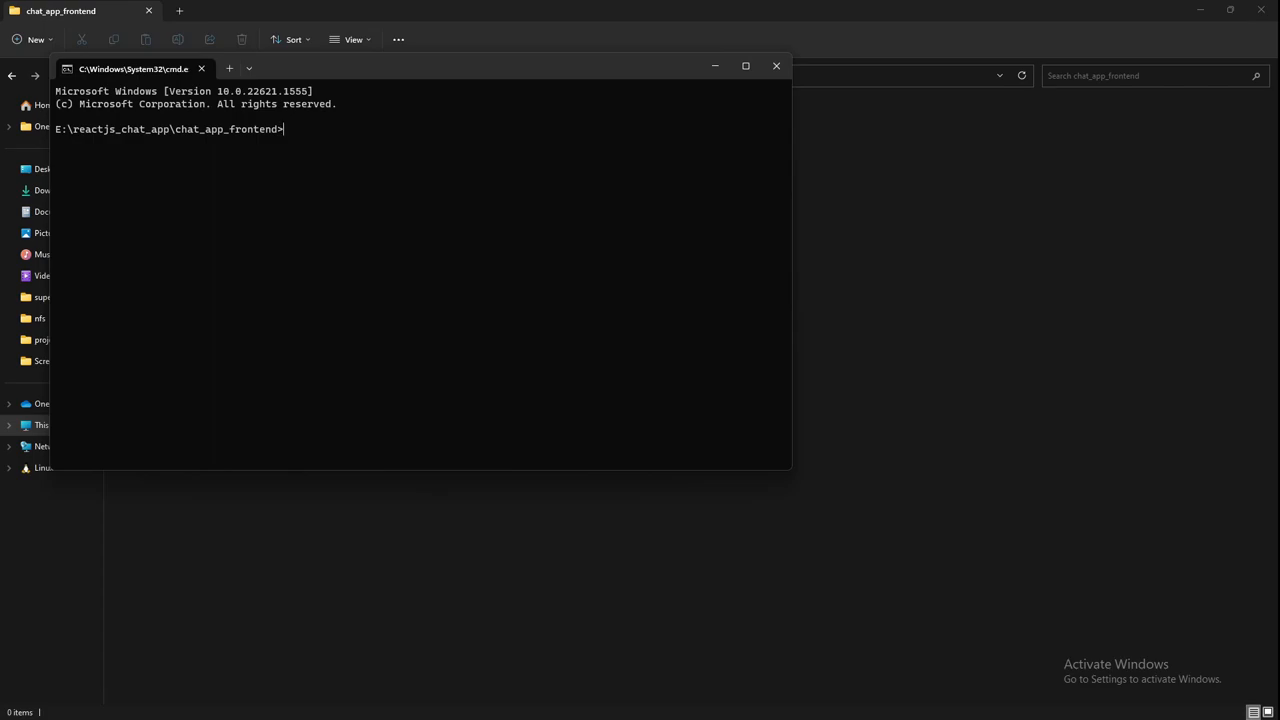
Step: Run create-react-app with project name frontend, retrying after the unknown-command error
text(npm cre)
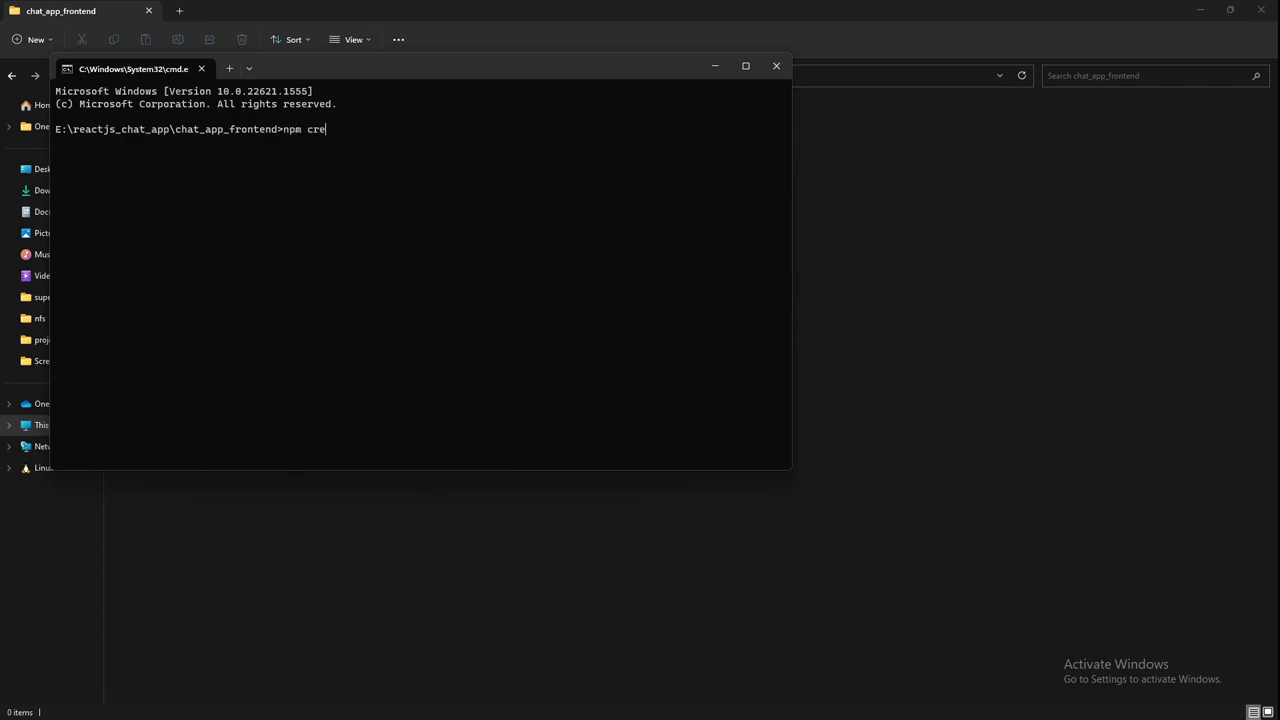
text(ate-react)
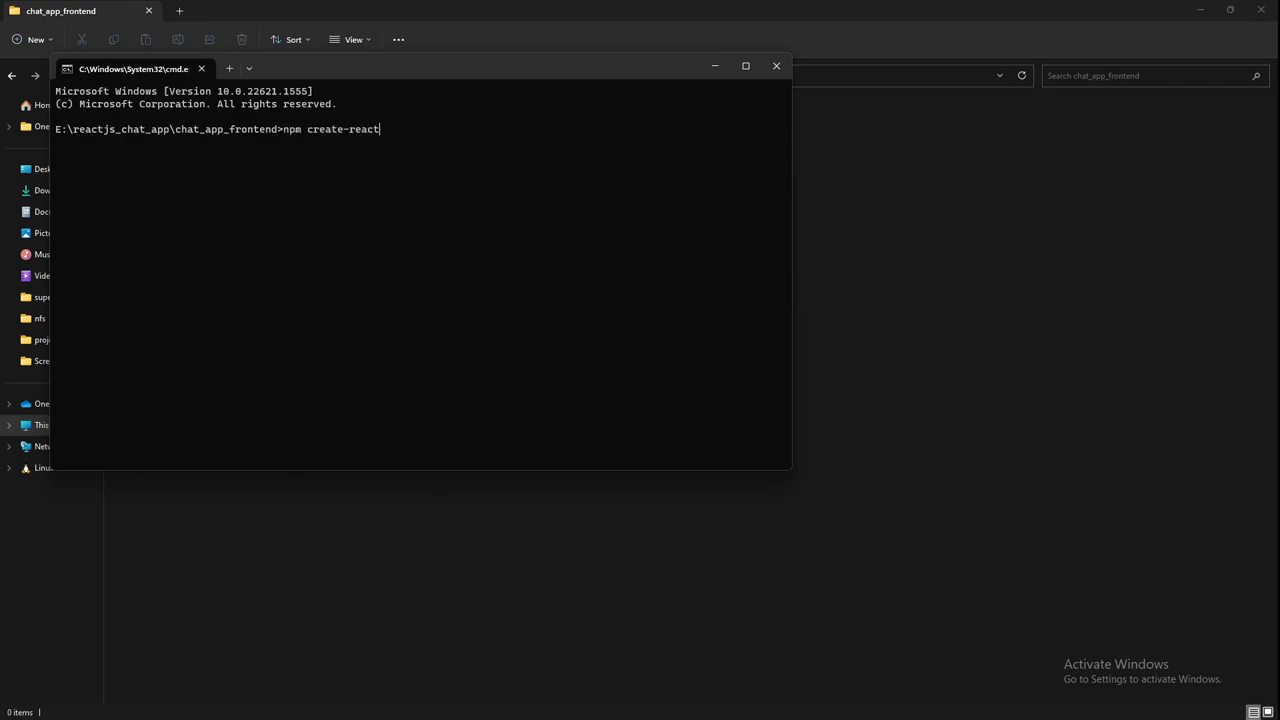
text(-app)
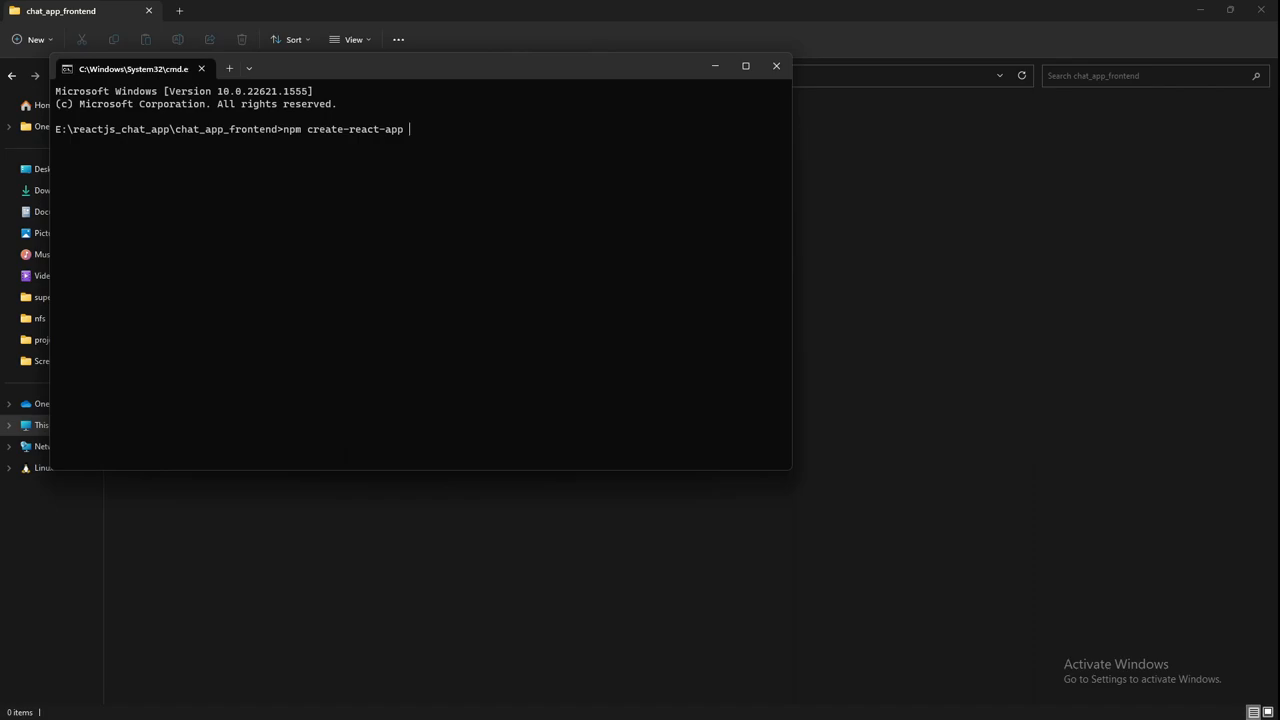
text(frontend)
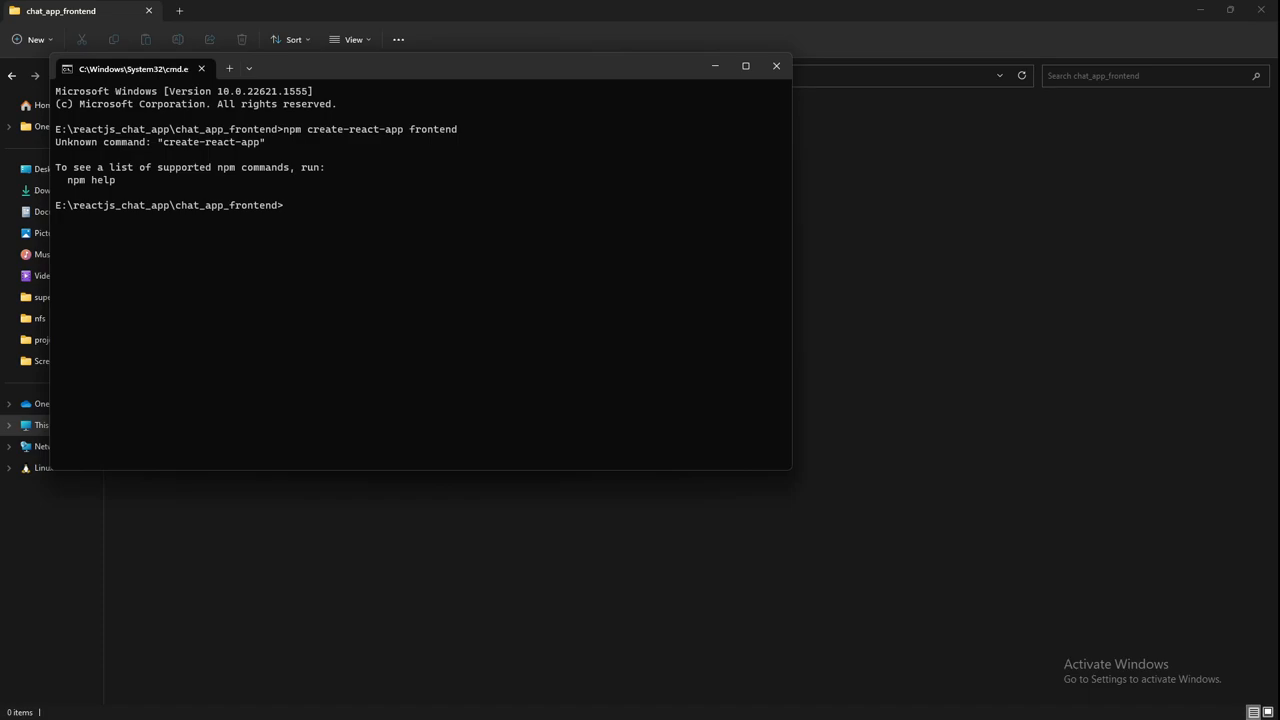
text(npm create-react-app frontend)
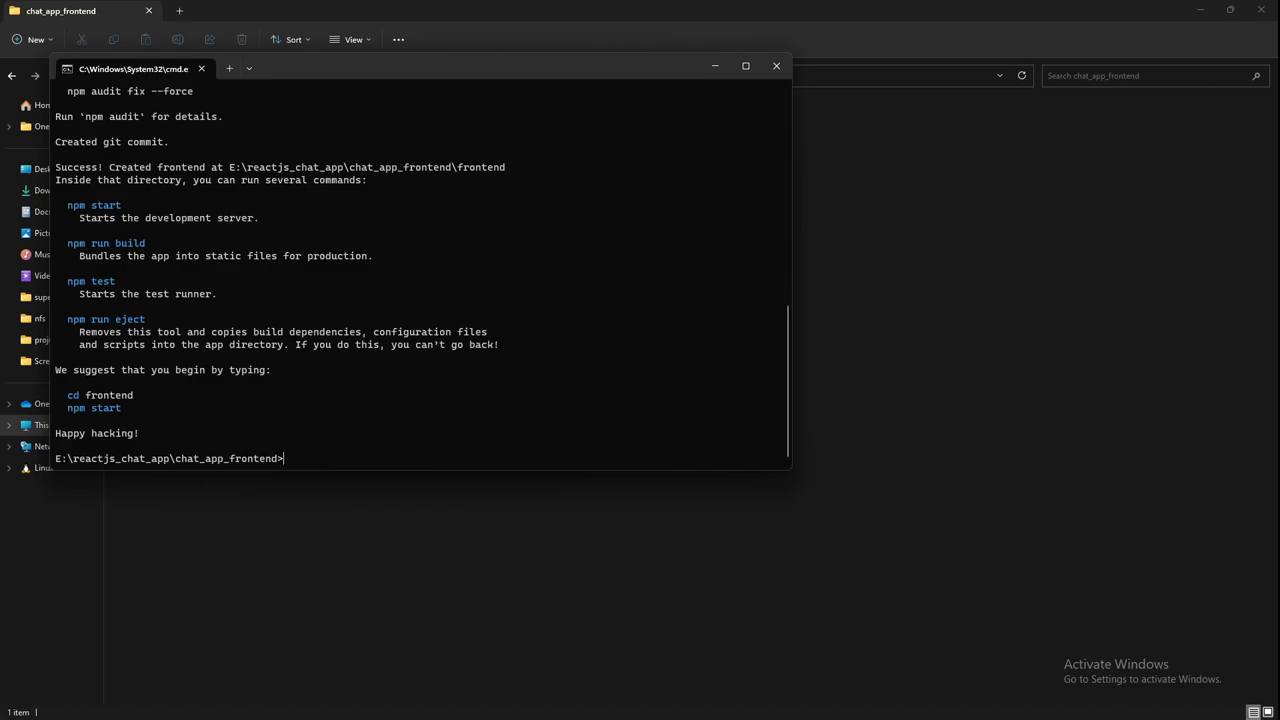
Step: Open the frontend in VS Code, collapse node_modules and view public/index.html
text(cm)
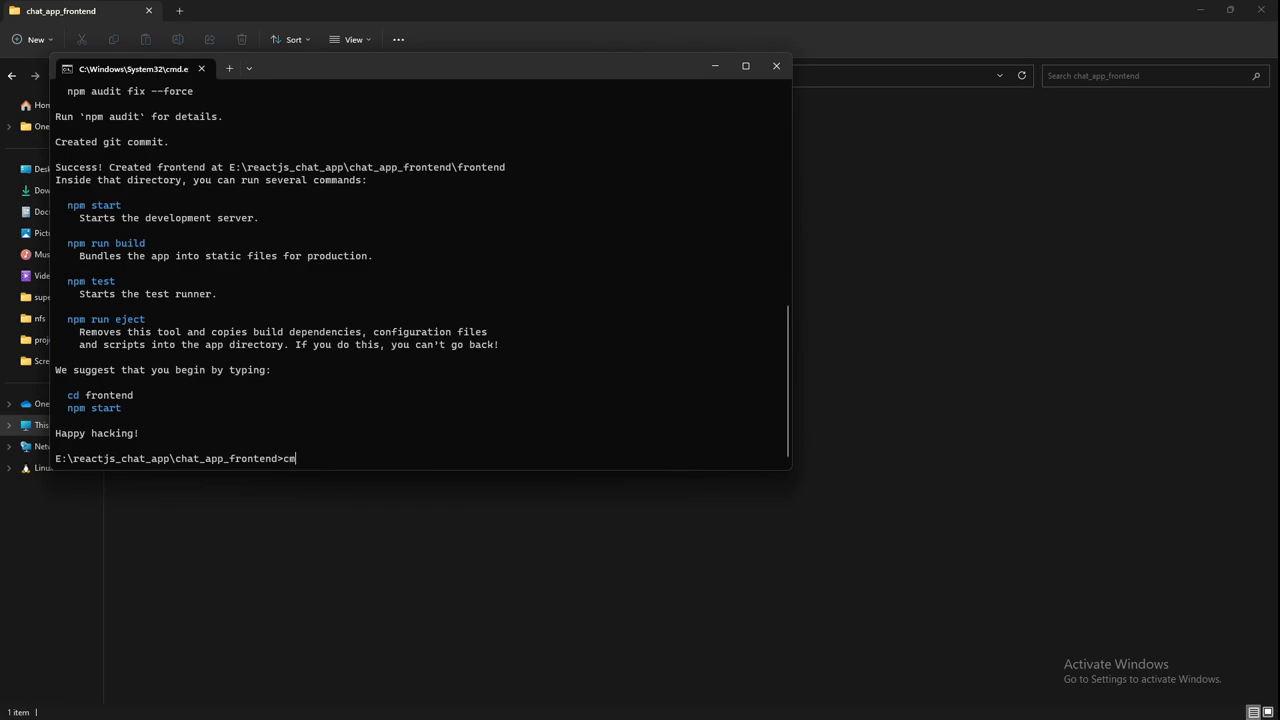
text(od)
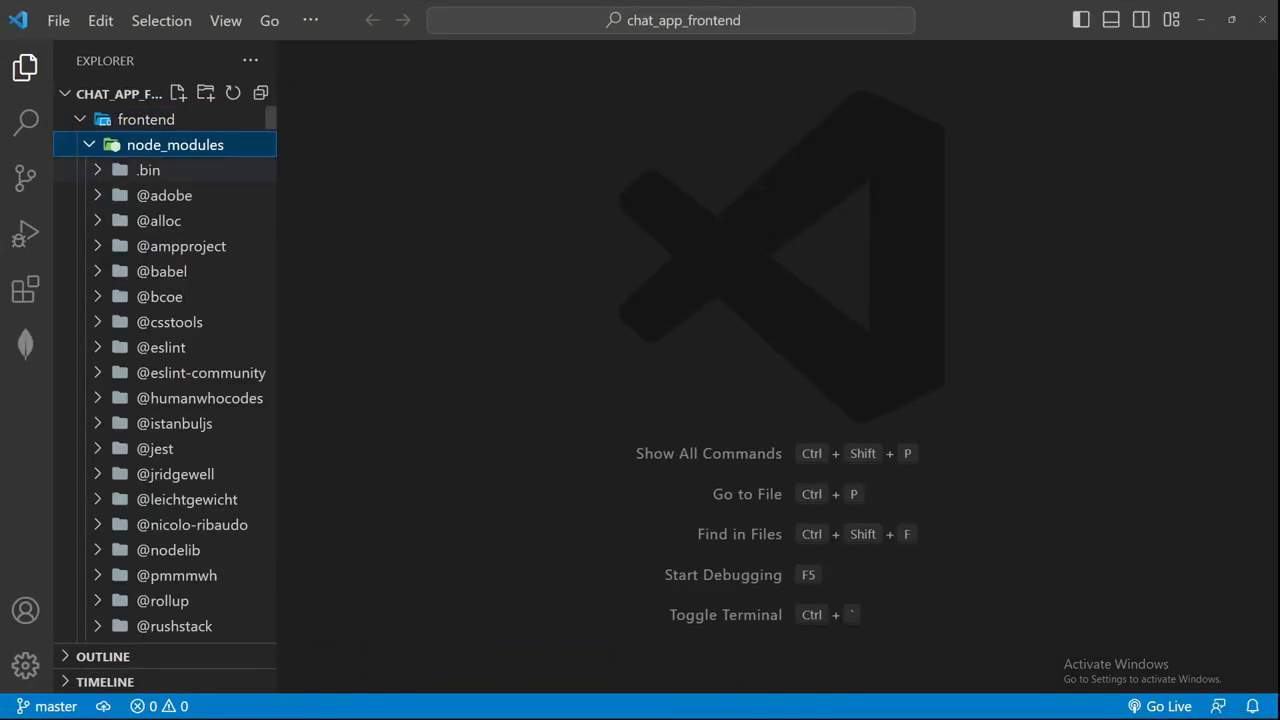
click(88, 144)
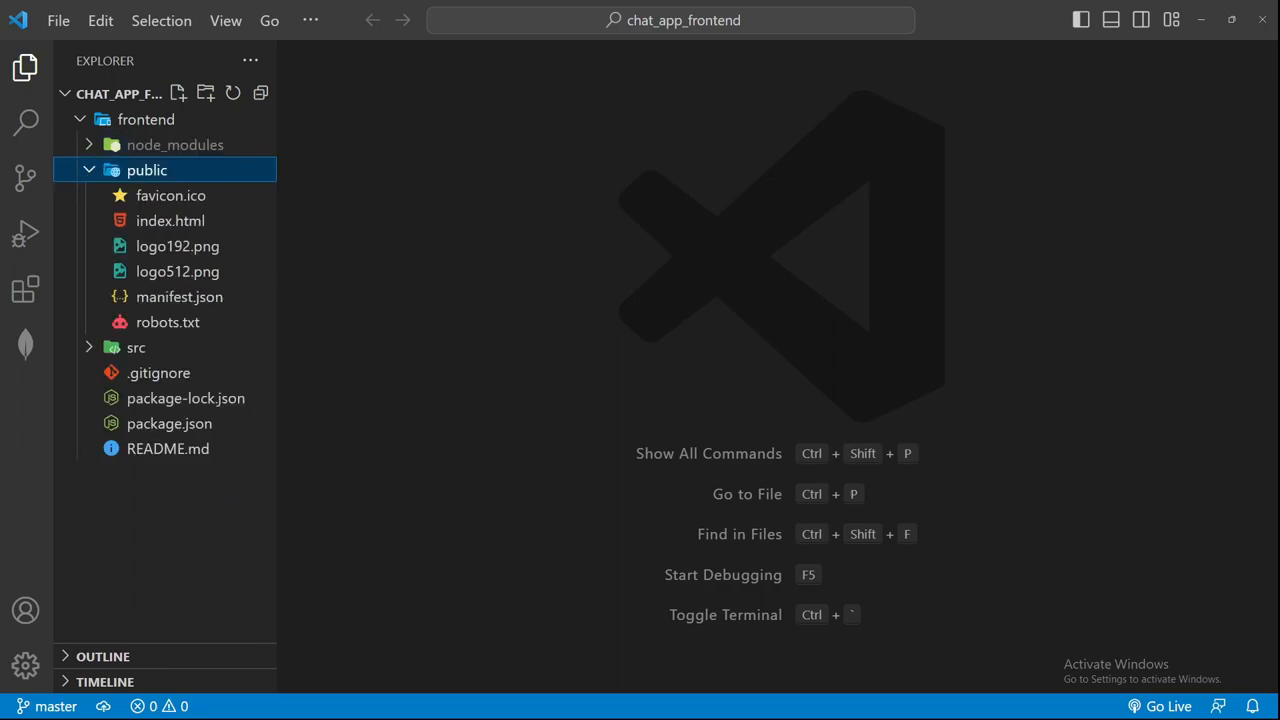
click(136, 195)
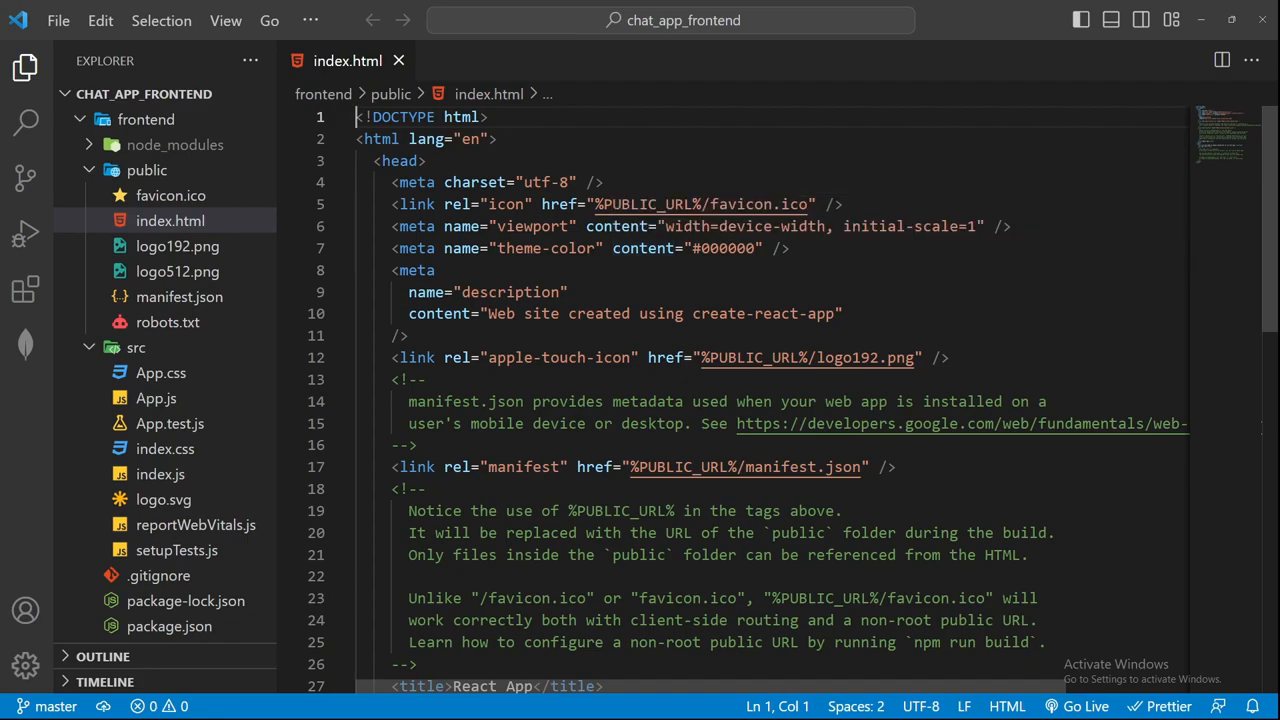
click(147, 170)
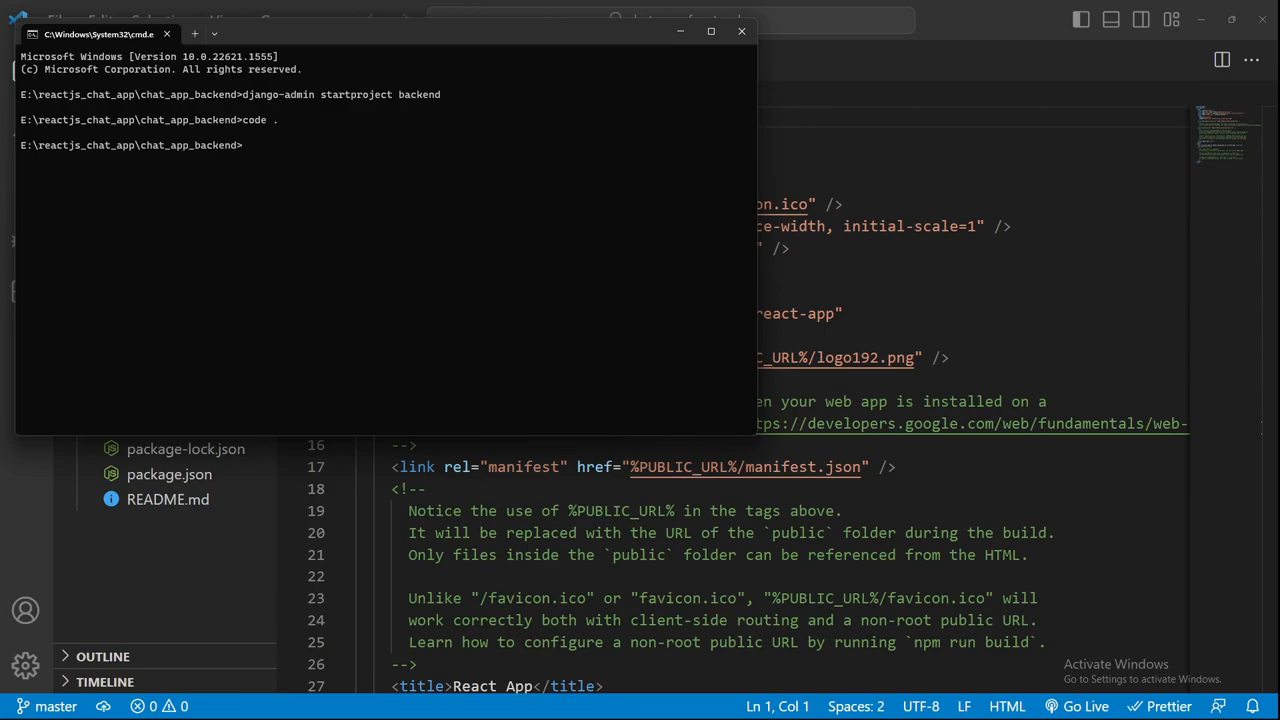
Step: Create the conda environment chat_app, confirming with y
text(conda create -n)
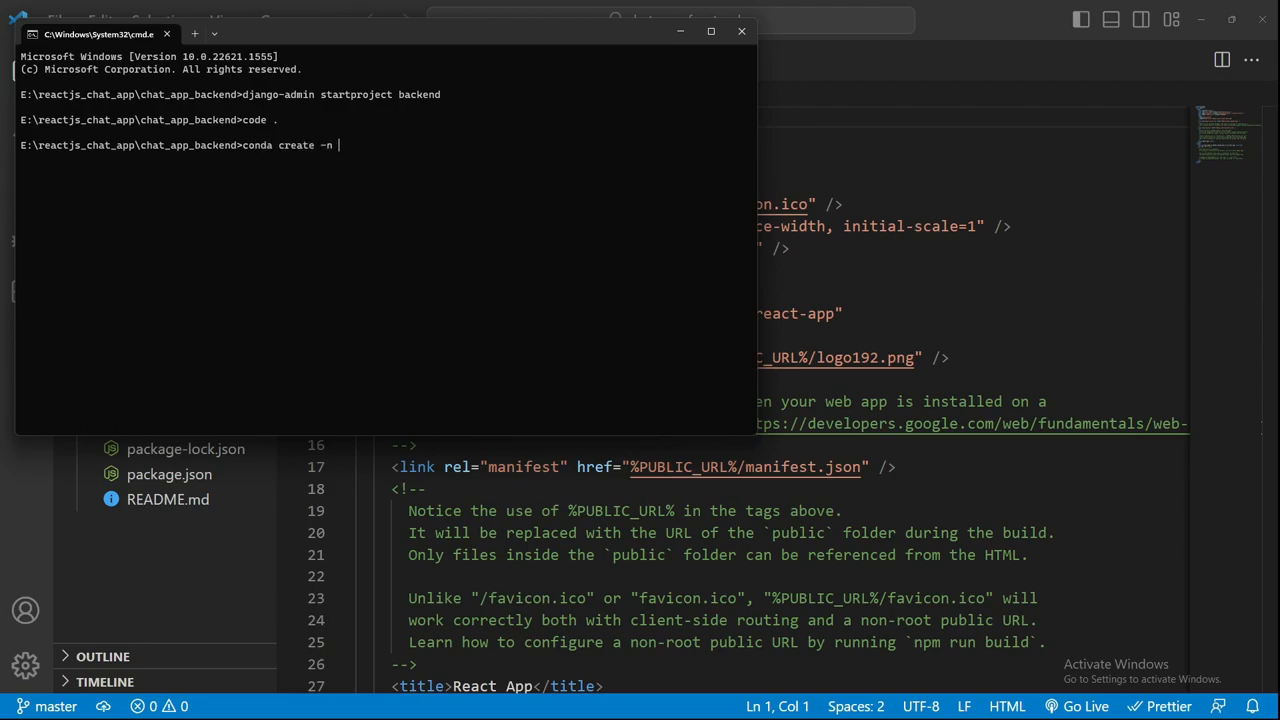
text(chat)
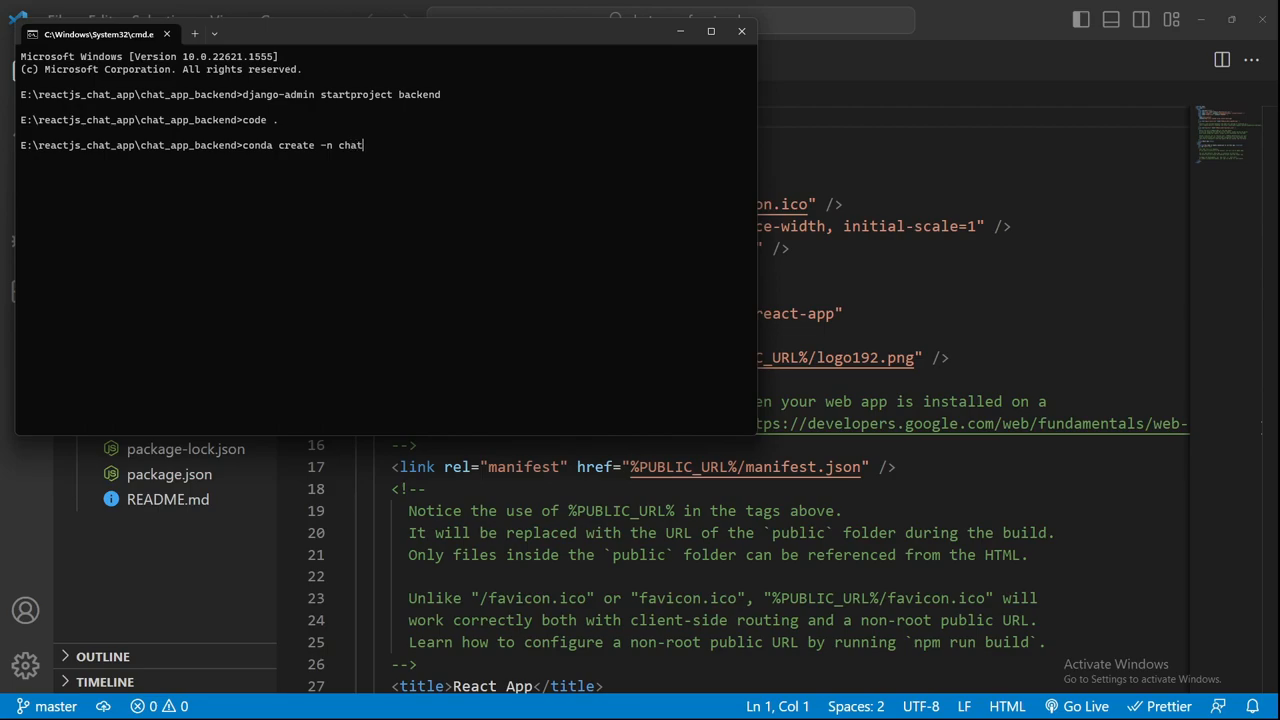
text(_app)
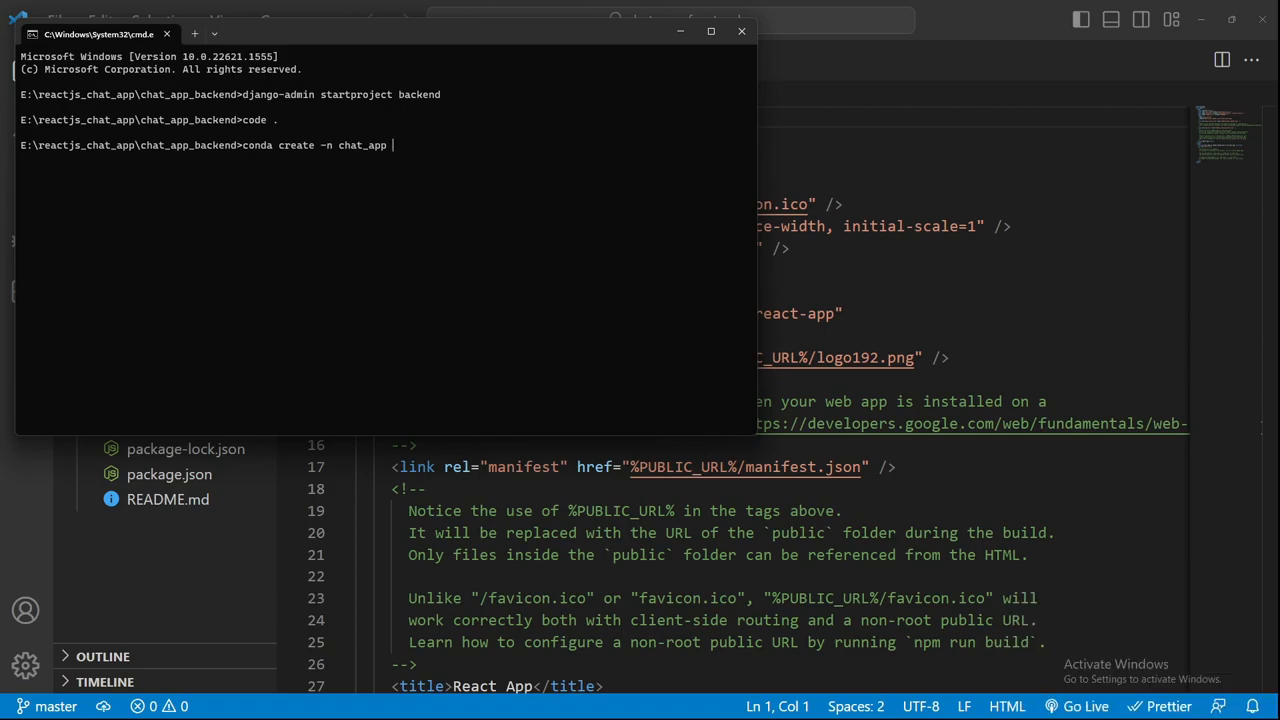
key(enter)
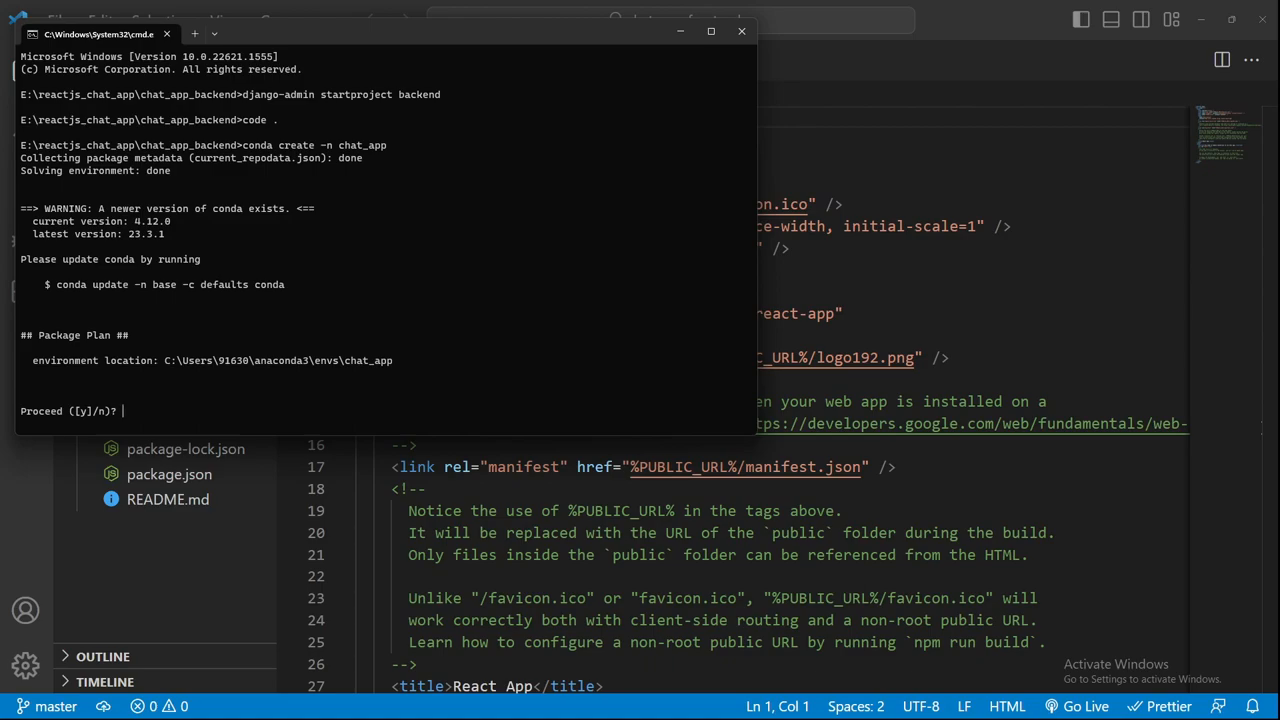
text(y)
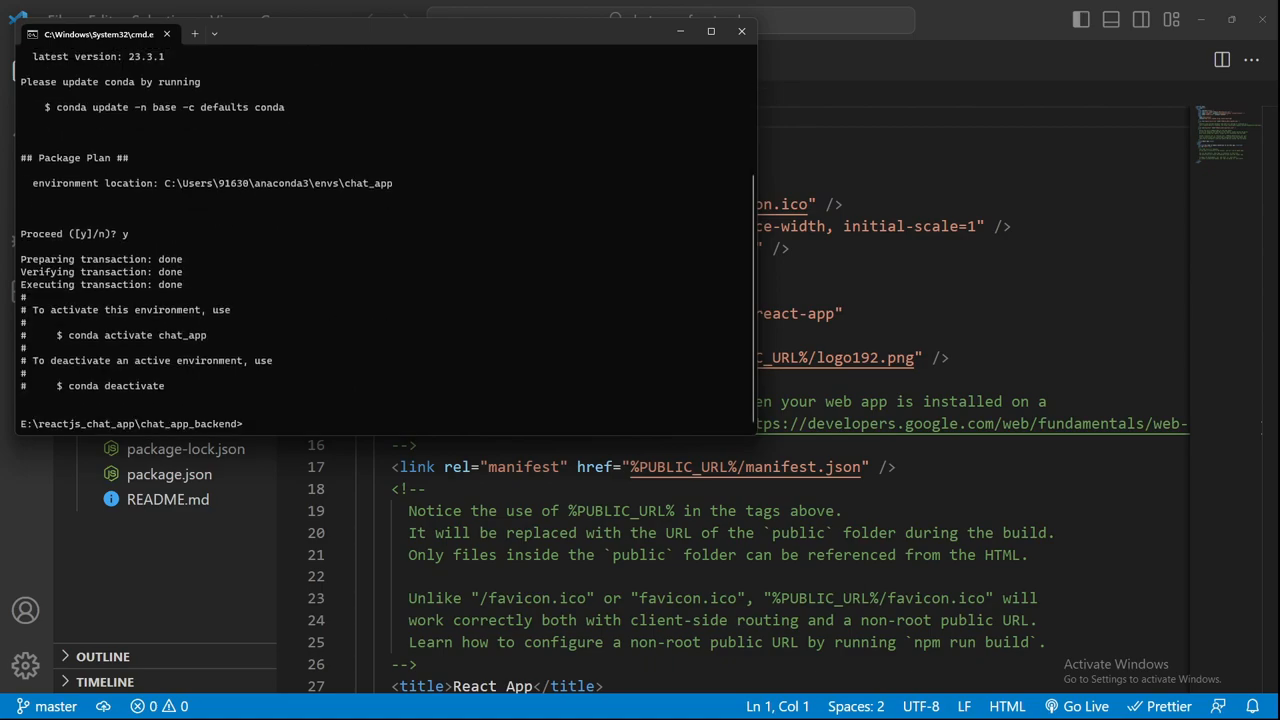
Step: Activate chat_app and start typing pip install django djangorestframework
text(conda activate chat_ap)
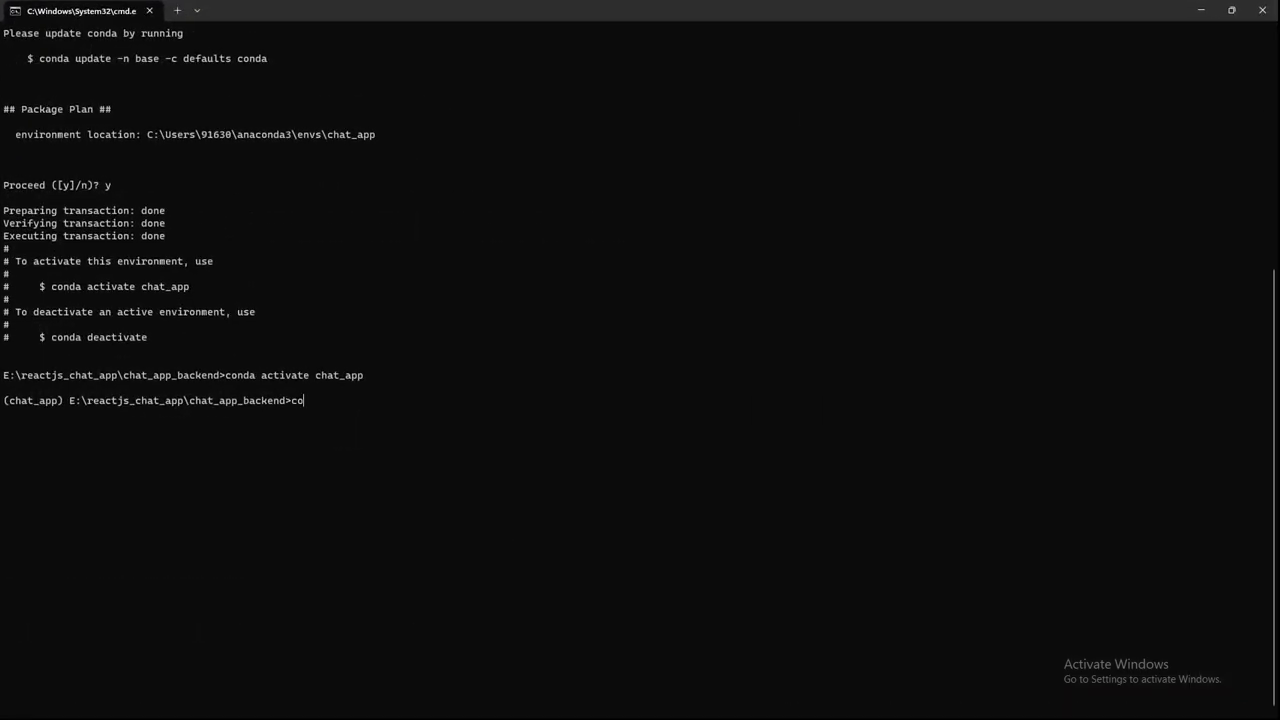
text(pip in)
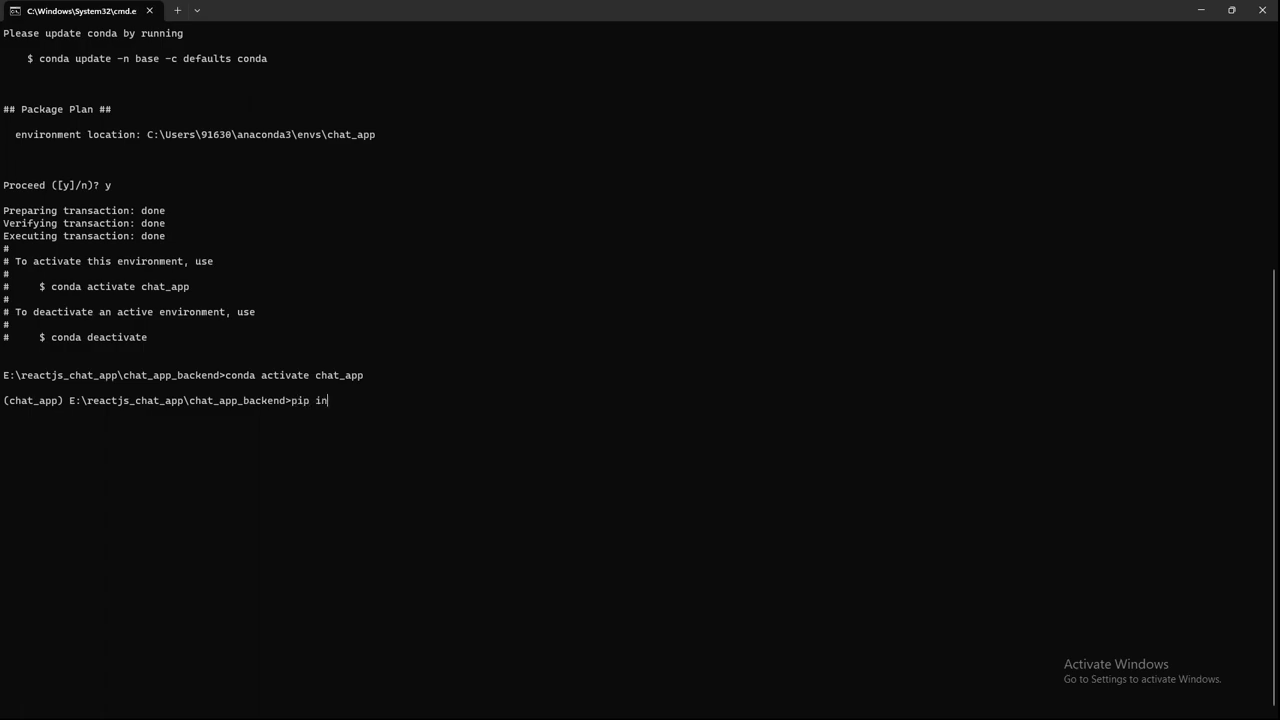
text(stall djan)
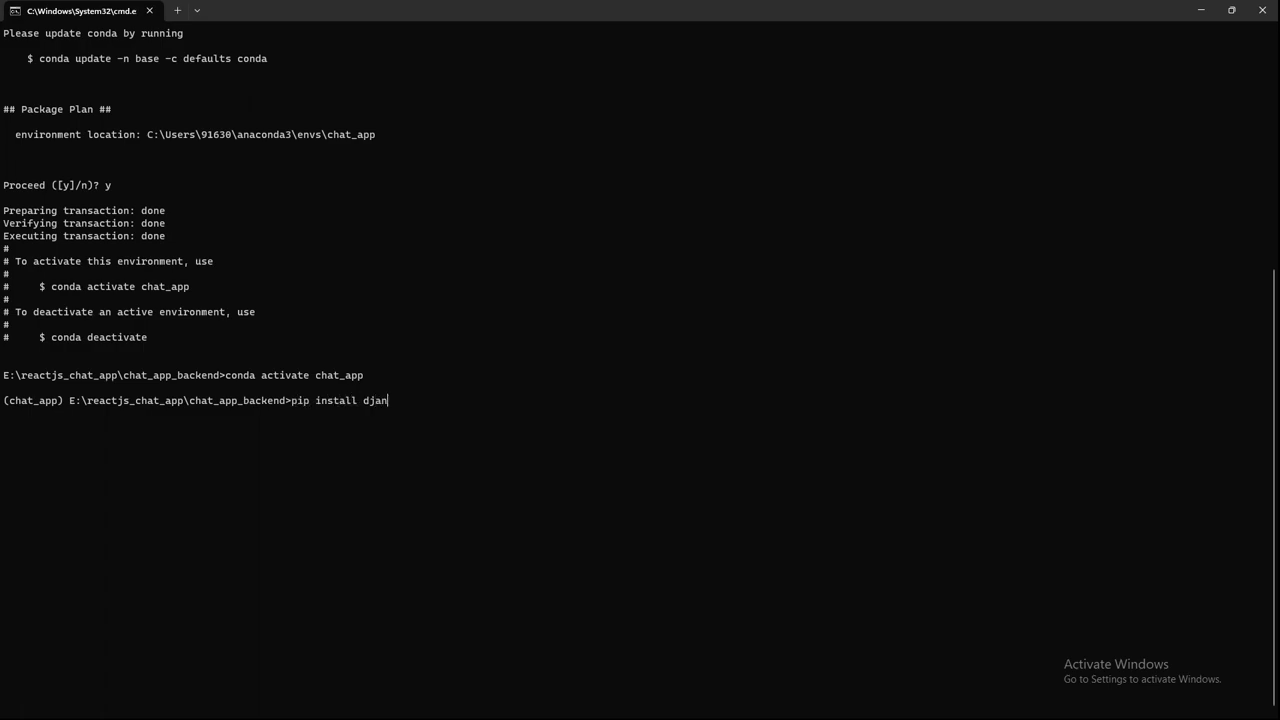
text(go)
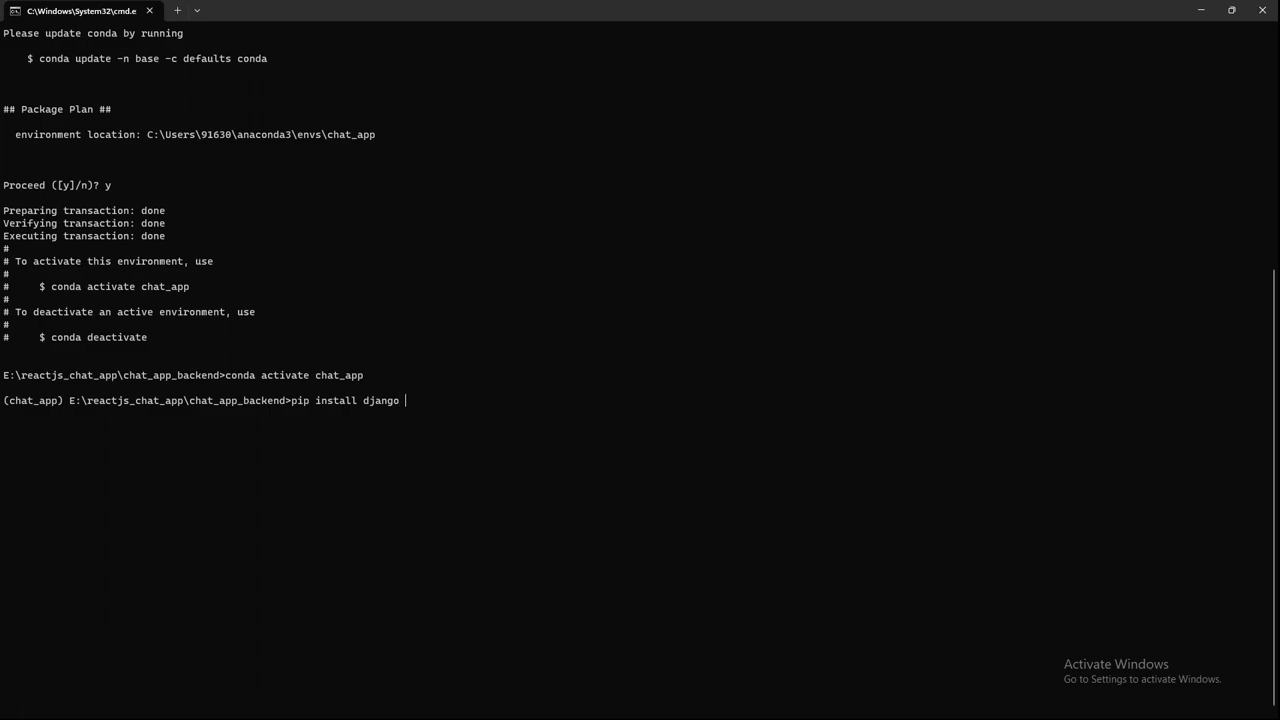
text(dj)
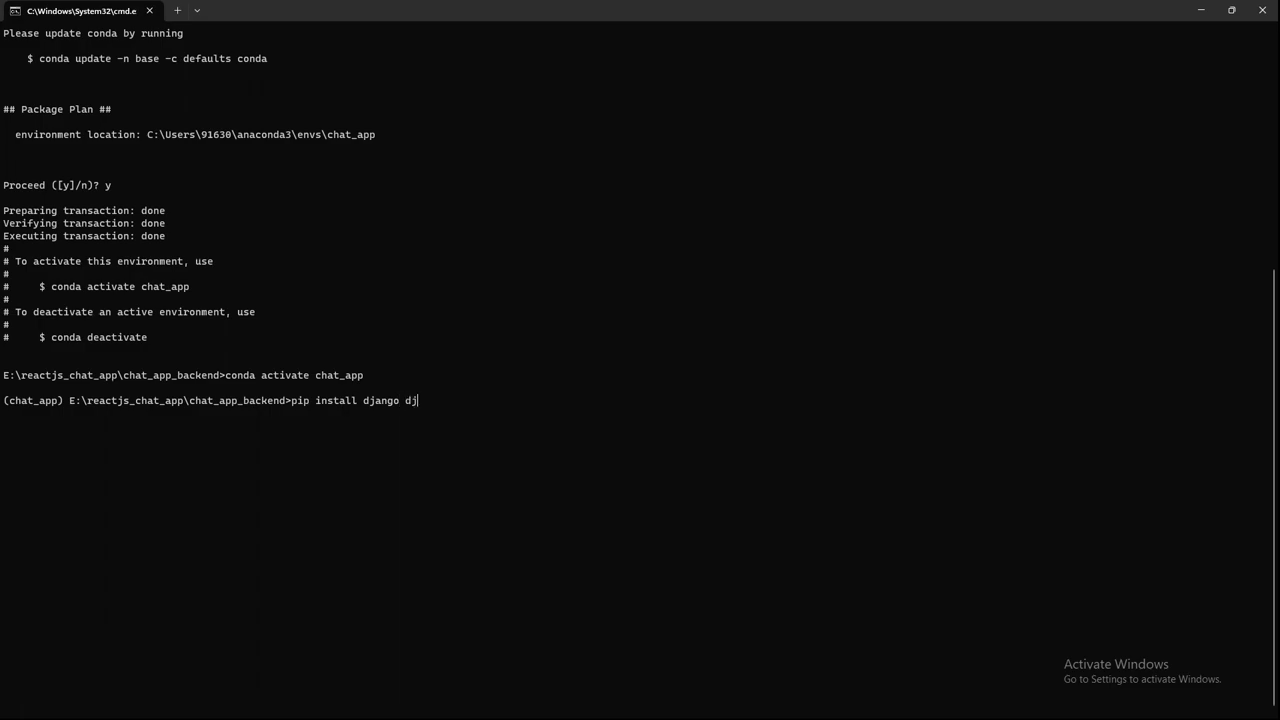
key(Backspace)
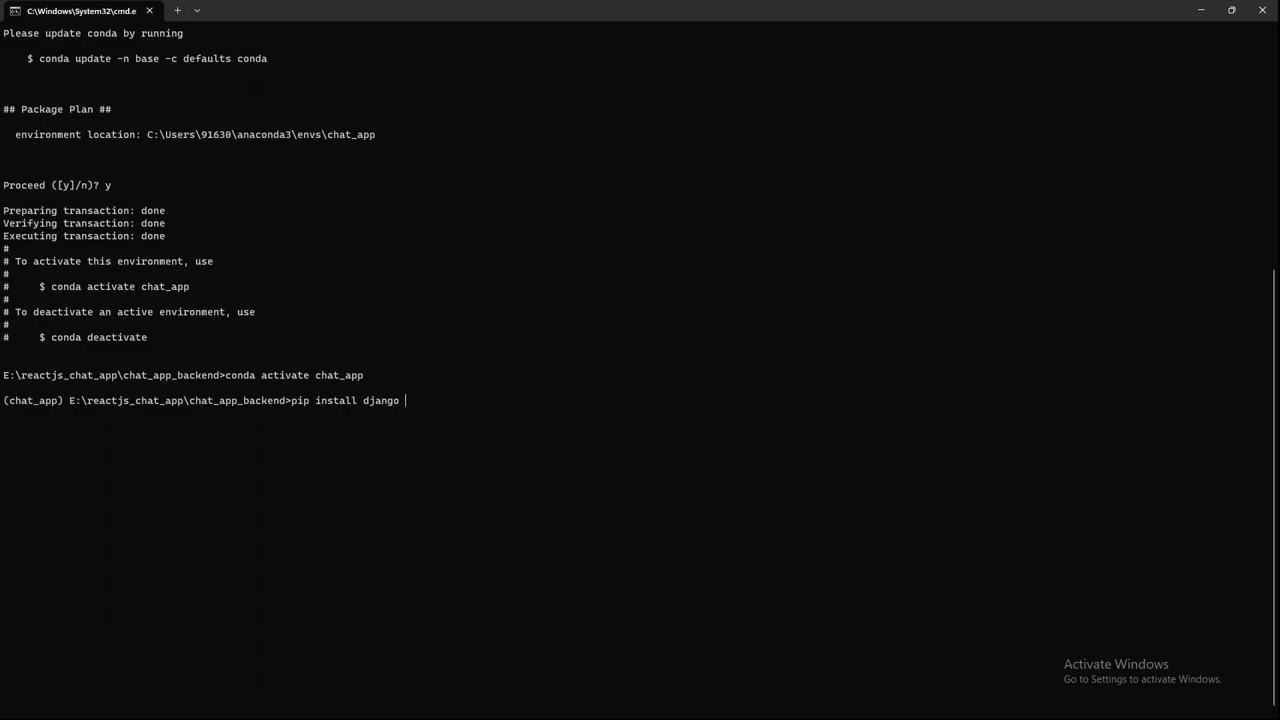
text(djangore)
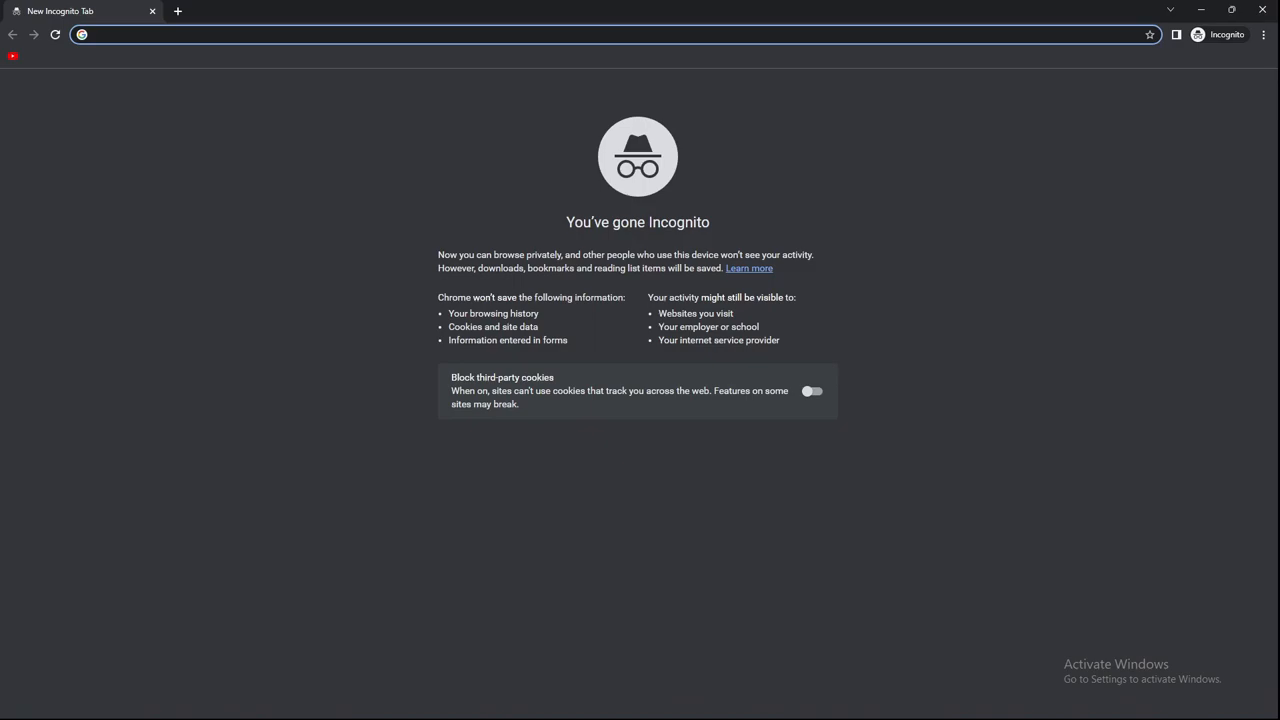
Step: Find the djangorestframework PyPI page via search and select its package name
text(pip install restframework)
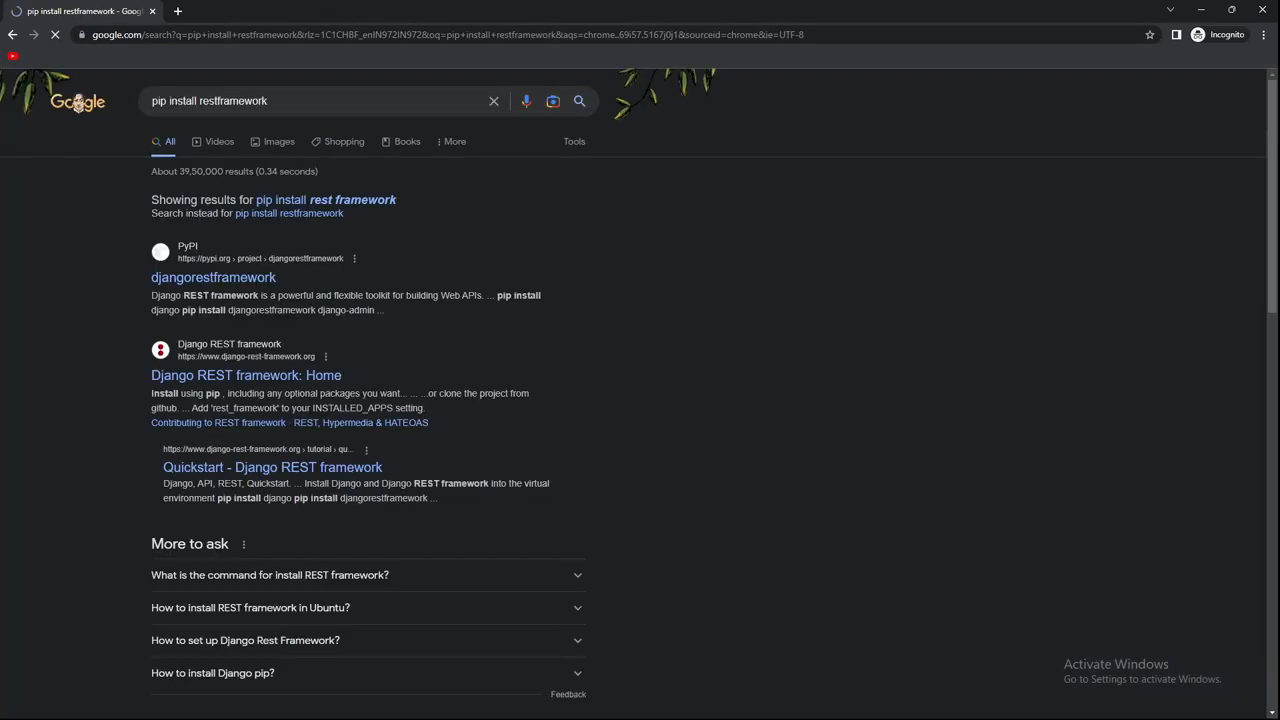
click(213, 277)
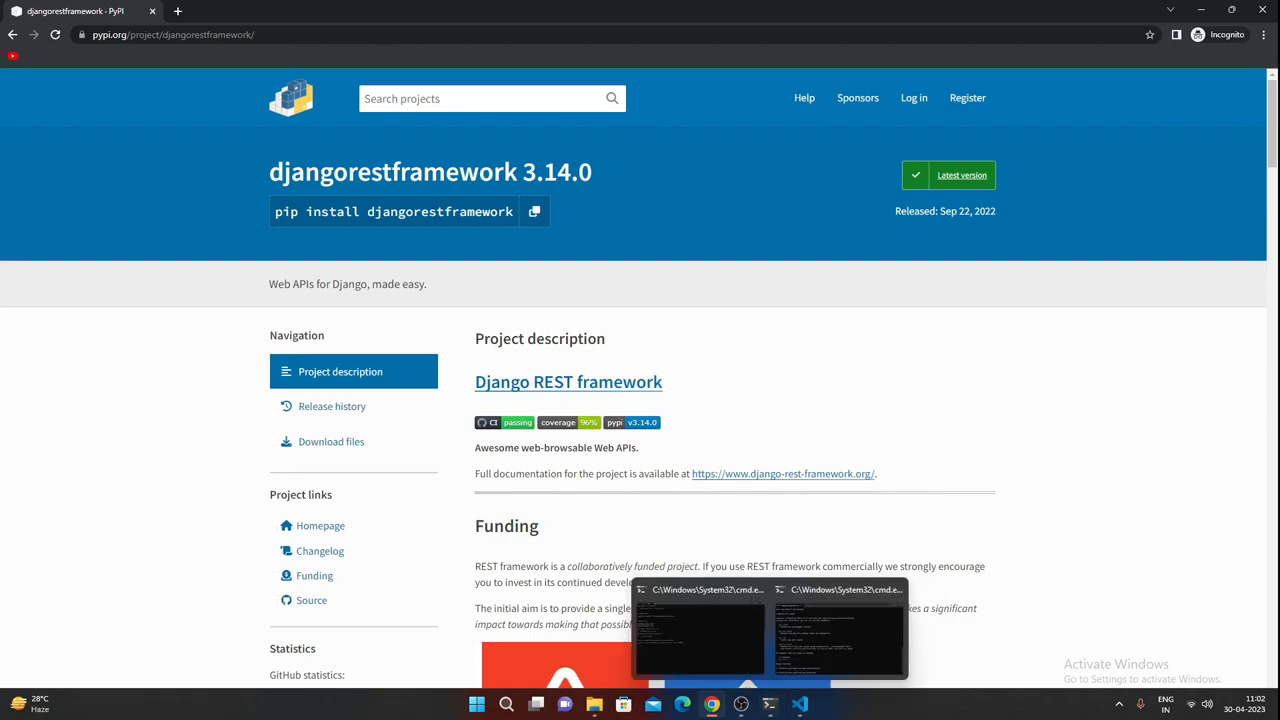
click(700, 630)
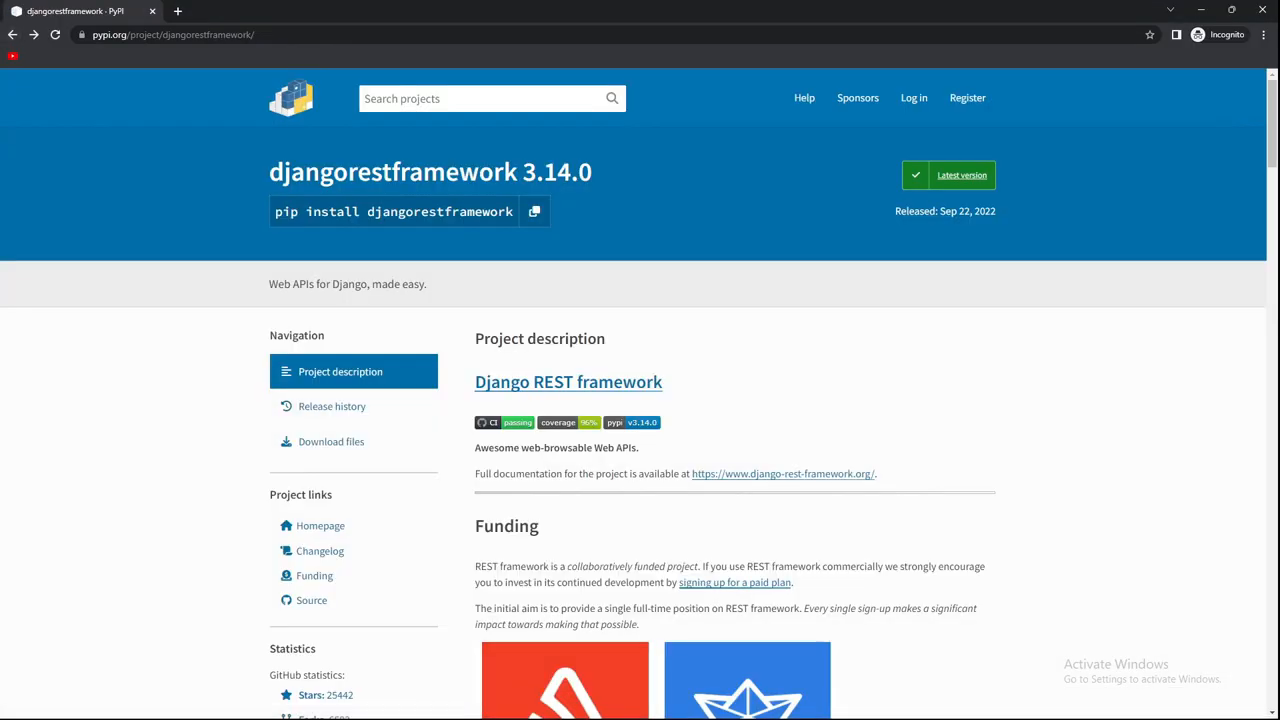
double_click(440, 211)
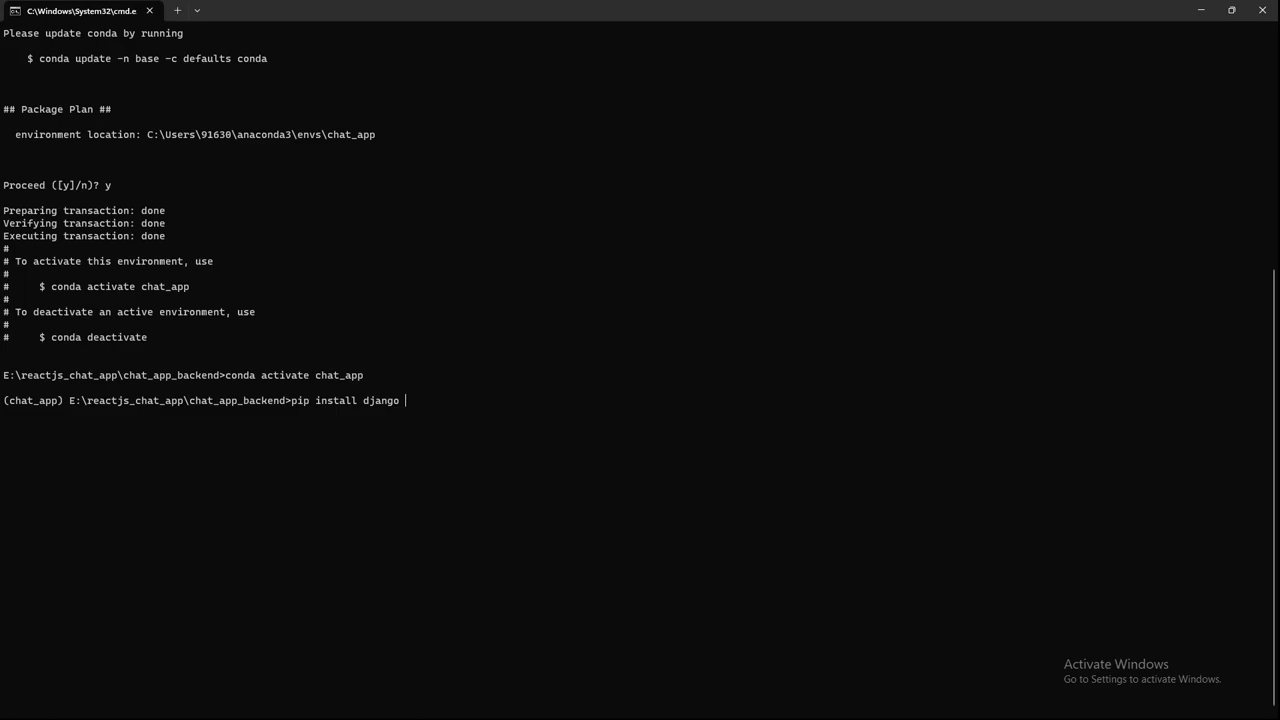
Step: Append djangorestframework to the pending pip install django command
text(djangorestframework/)
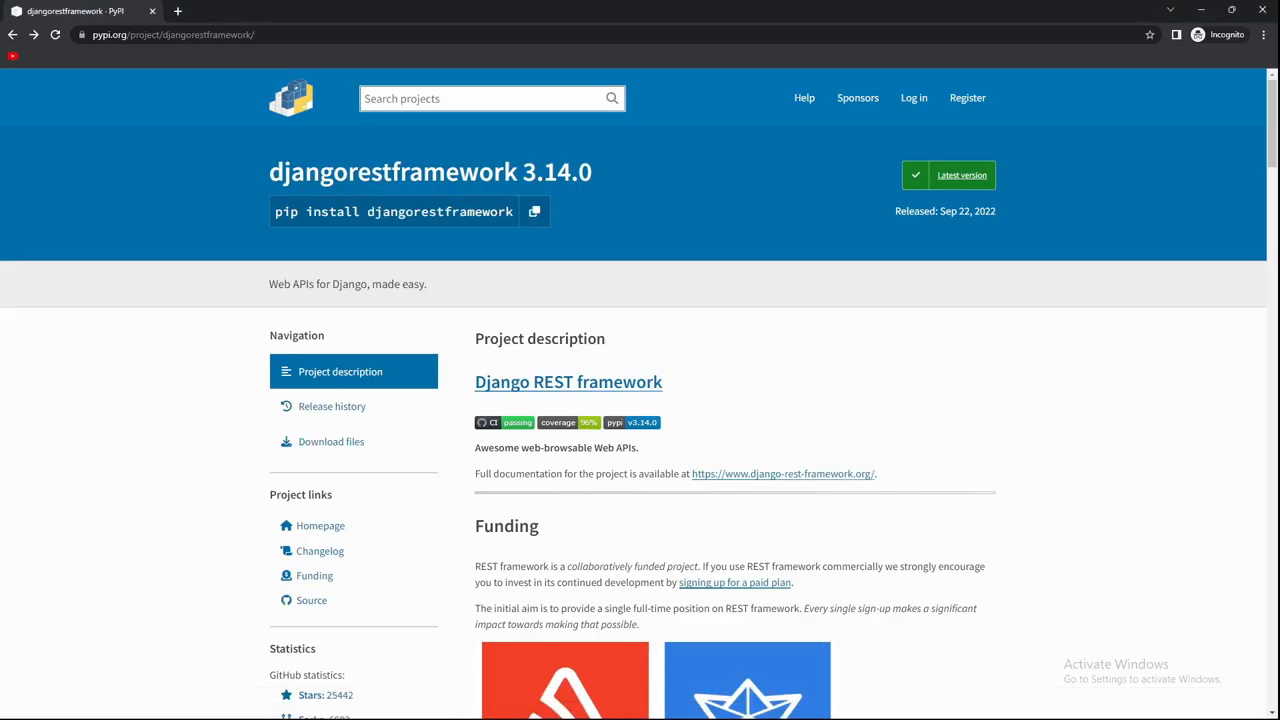
Step: Search PyPI for django channels and open the channels 4.0.0 package page
text(django channels)
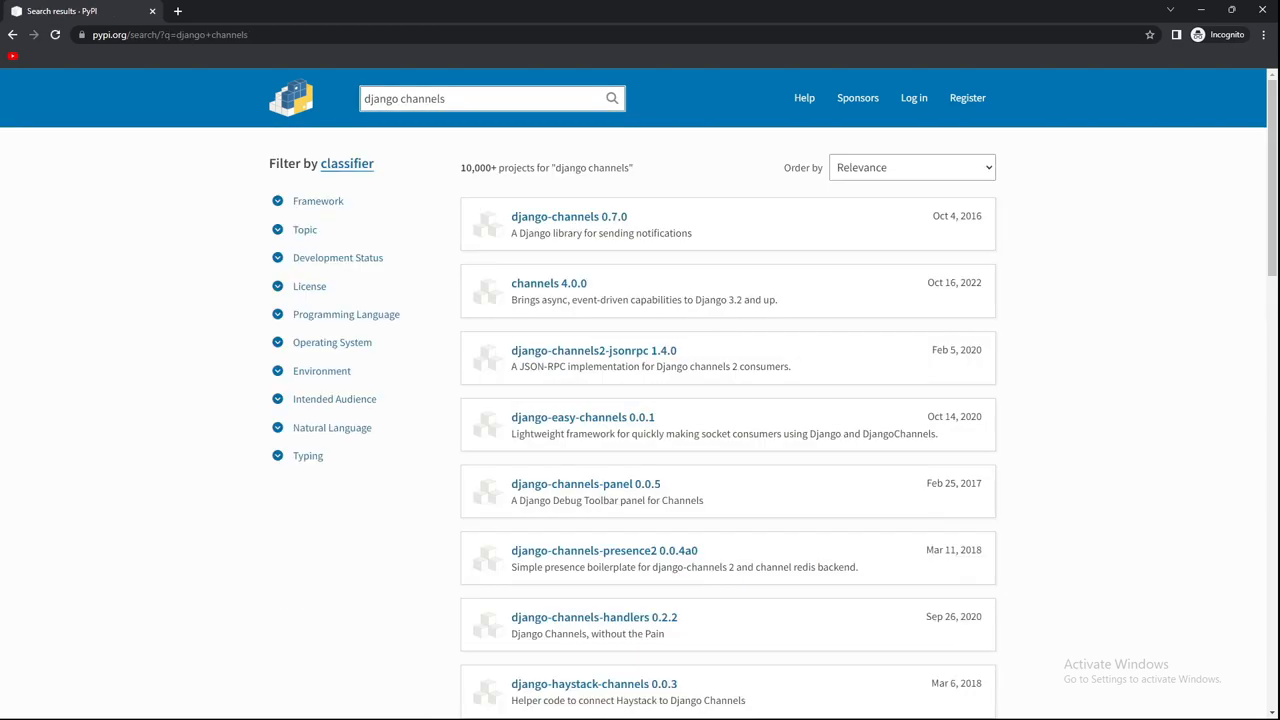
click(549, 283)
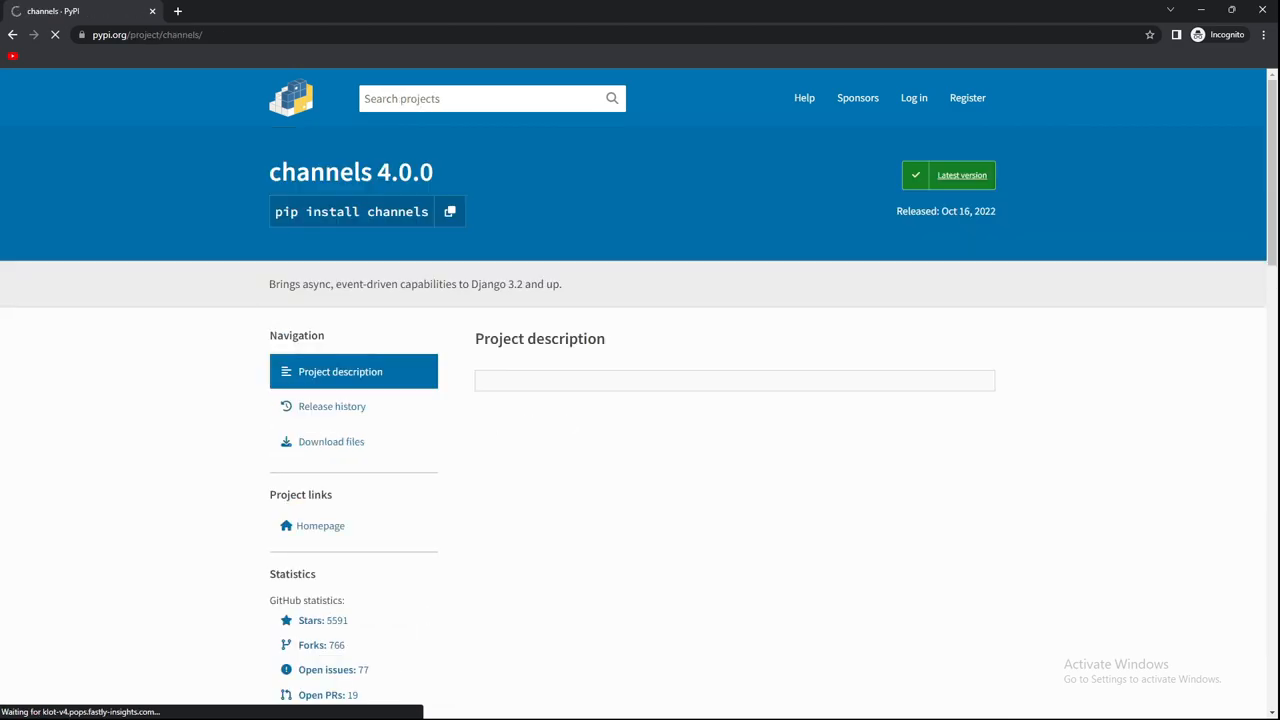
click(449, 211)
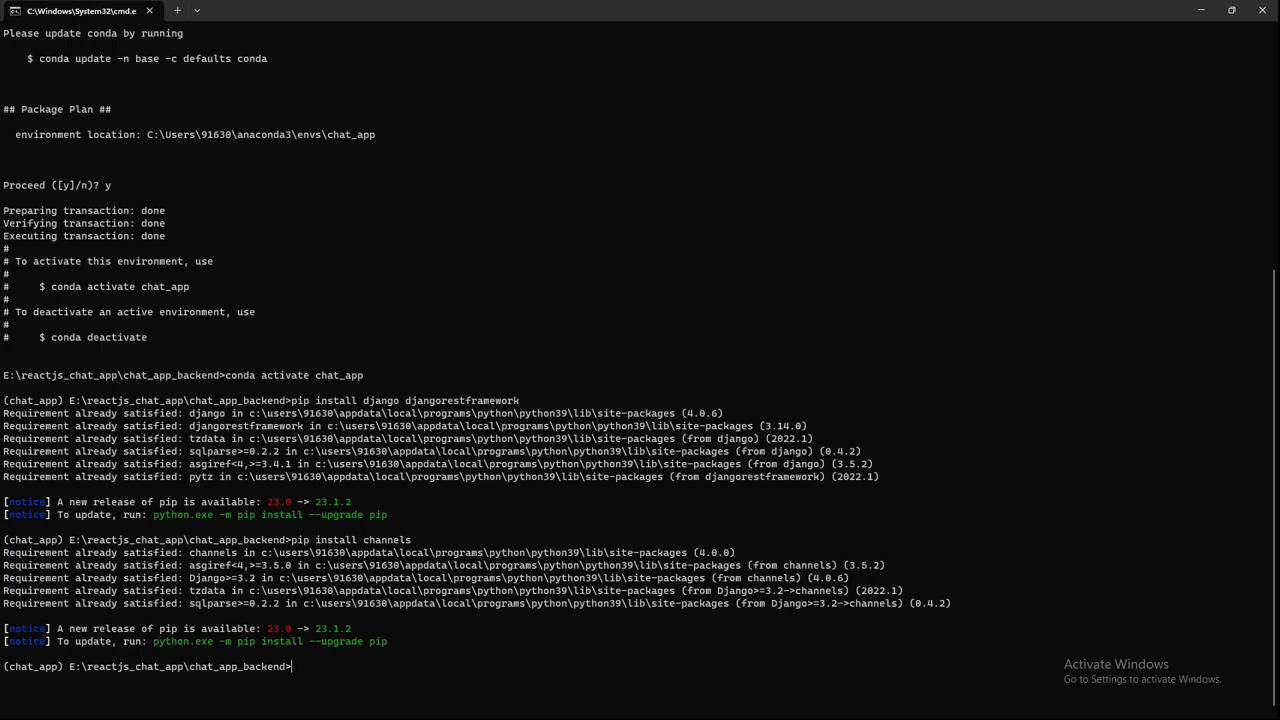
Step: Run pip freeze and scroll the package list, highlighting the daphne entry
text(pip freeze)
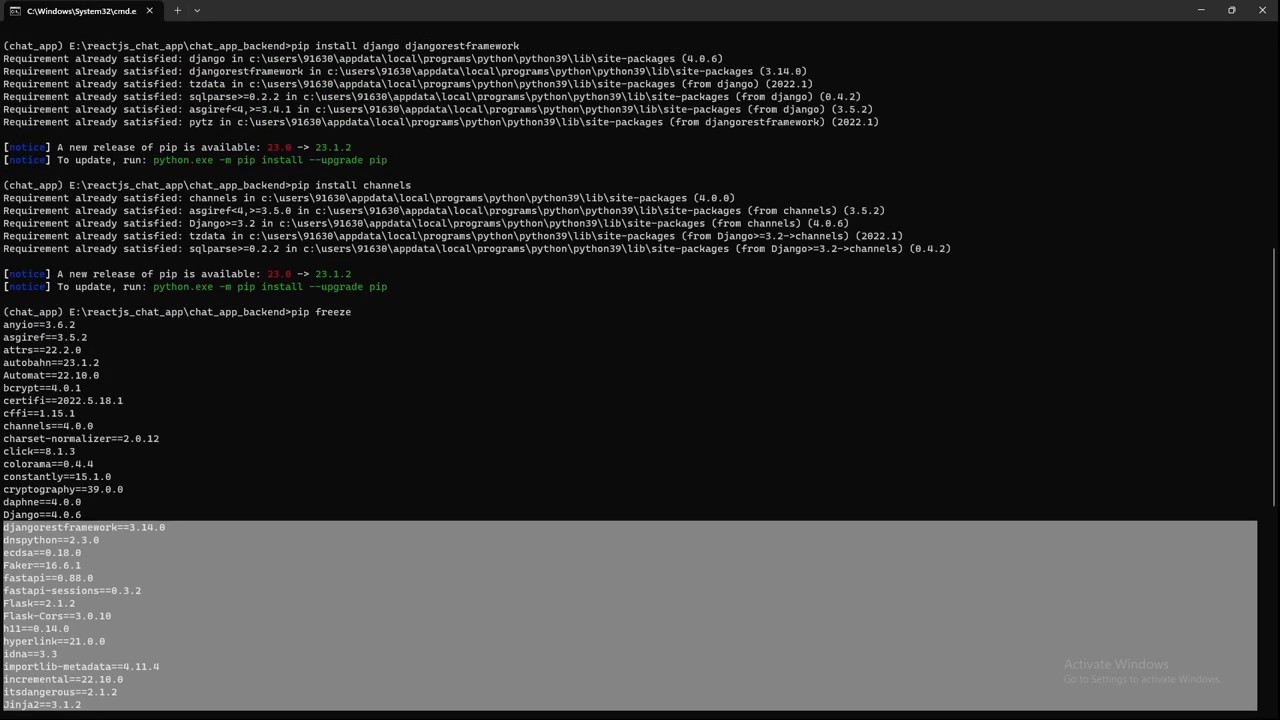
scroll(down, 3)
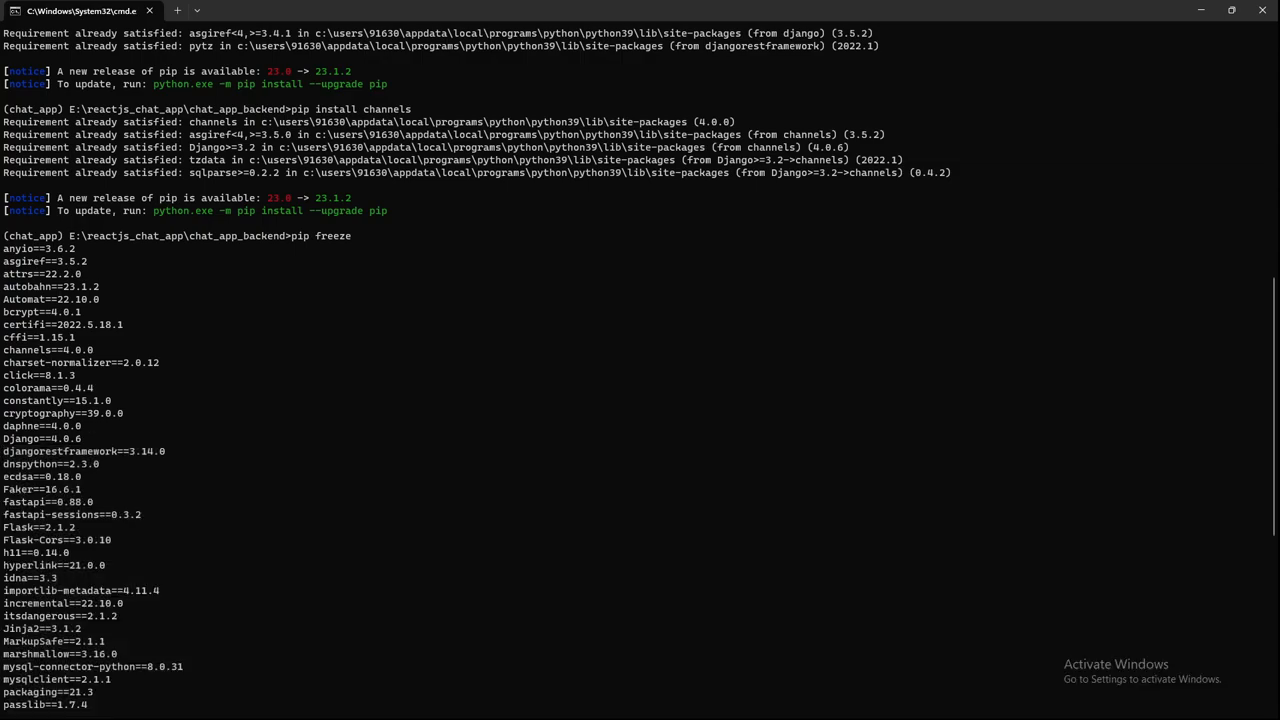
double_click(64, 438)
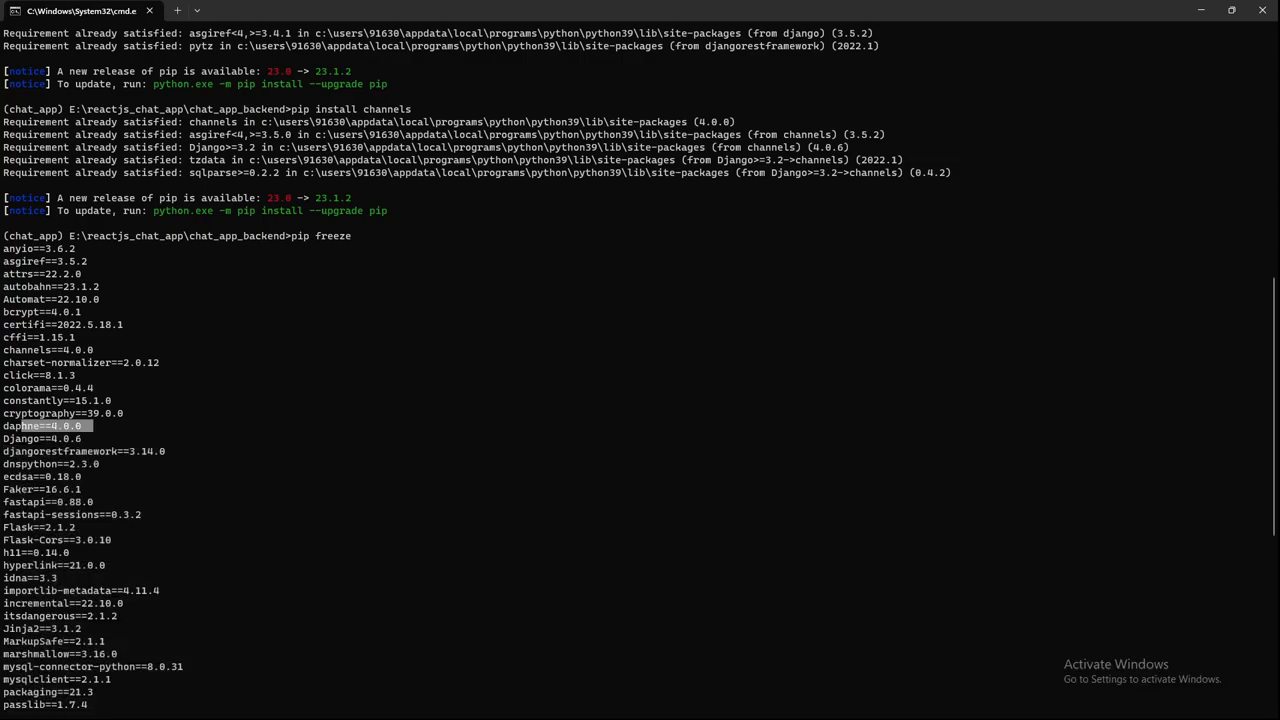
scroll(down, 3)
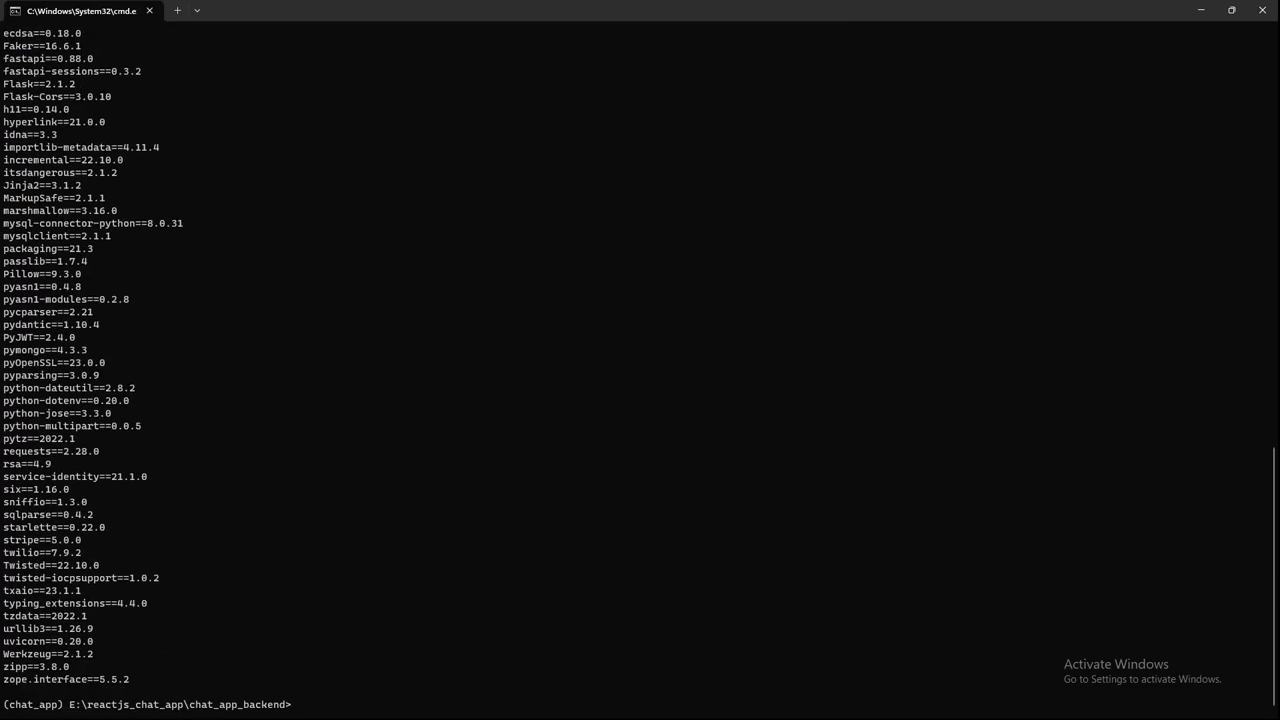